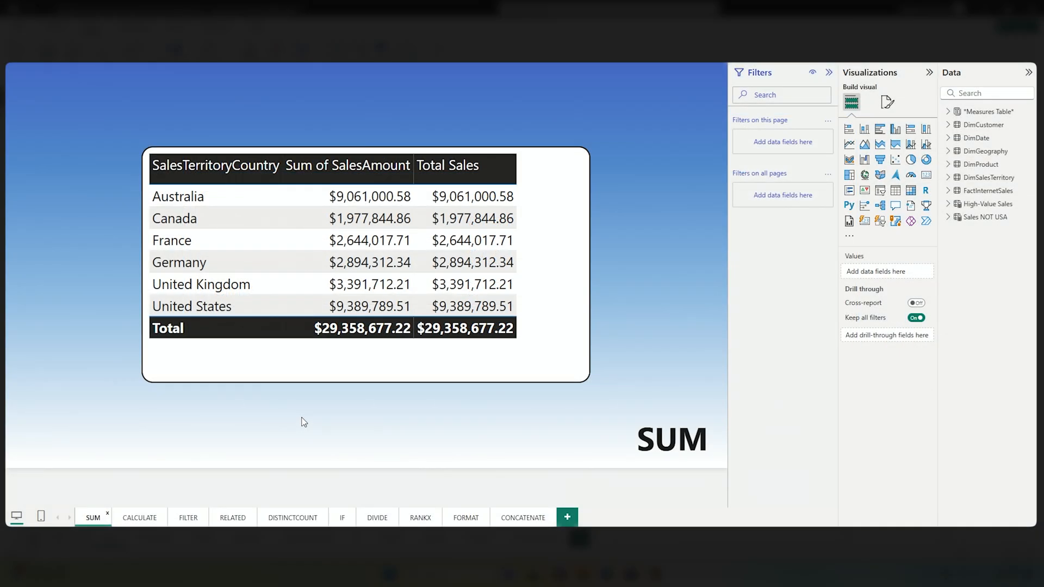
mouse_move(774, 300)
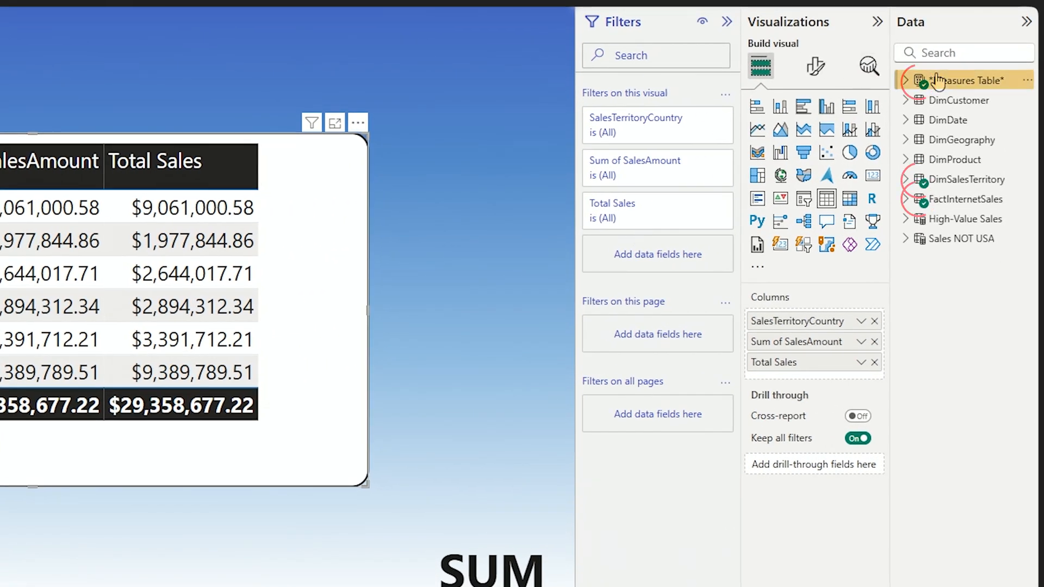
mouse_move(955, 79)
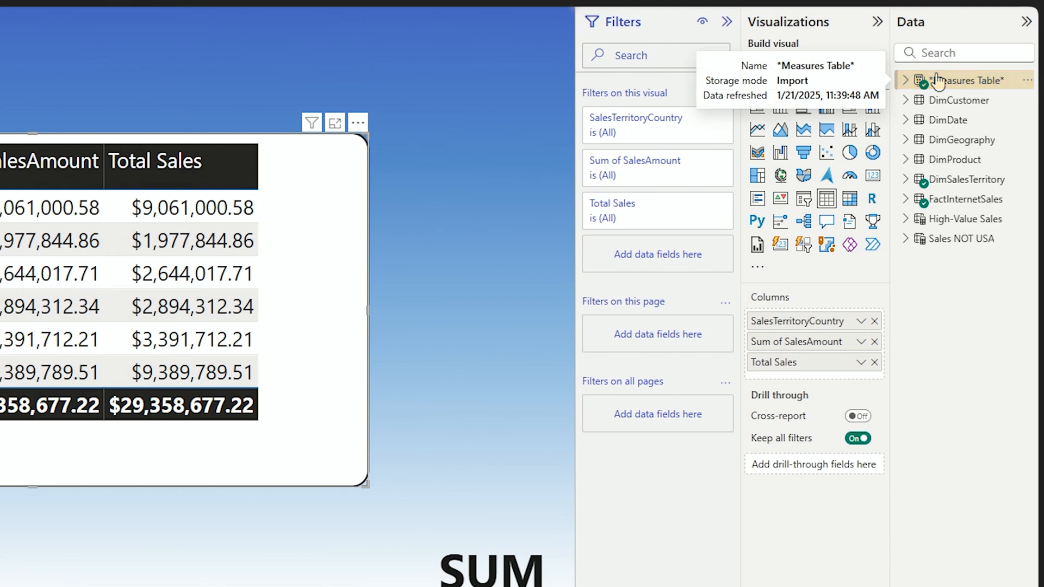
mouse_move(959, 178)
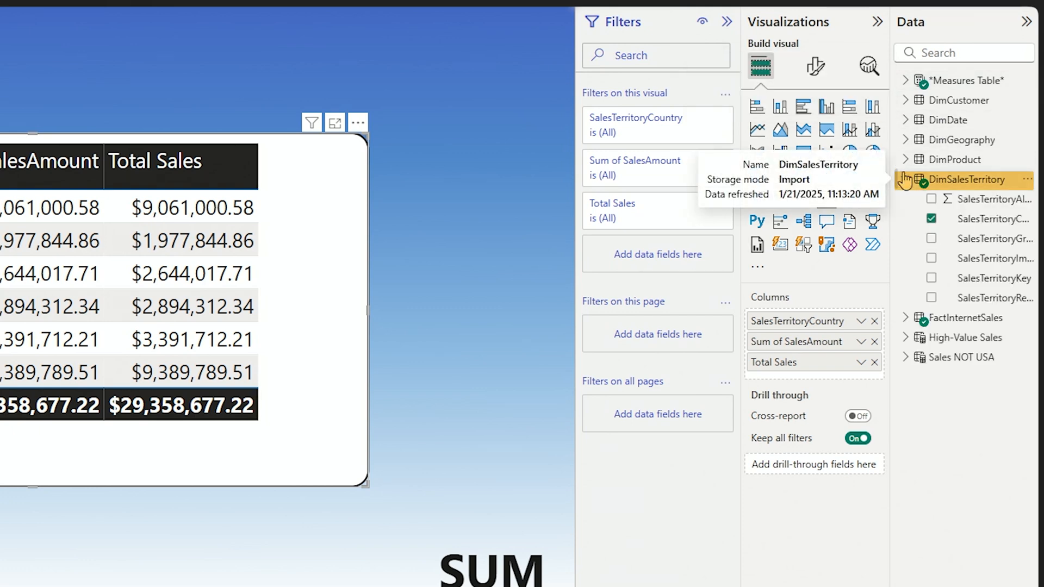
- Expand the FactInternetSales table's fields in the Data pane
click(907, 198)
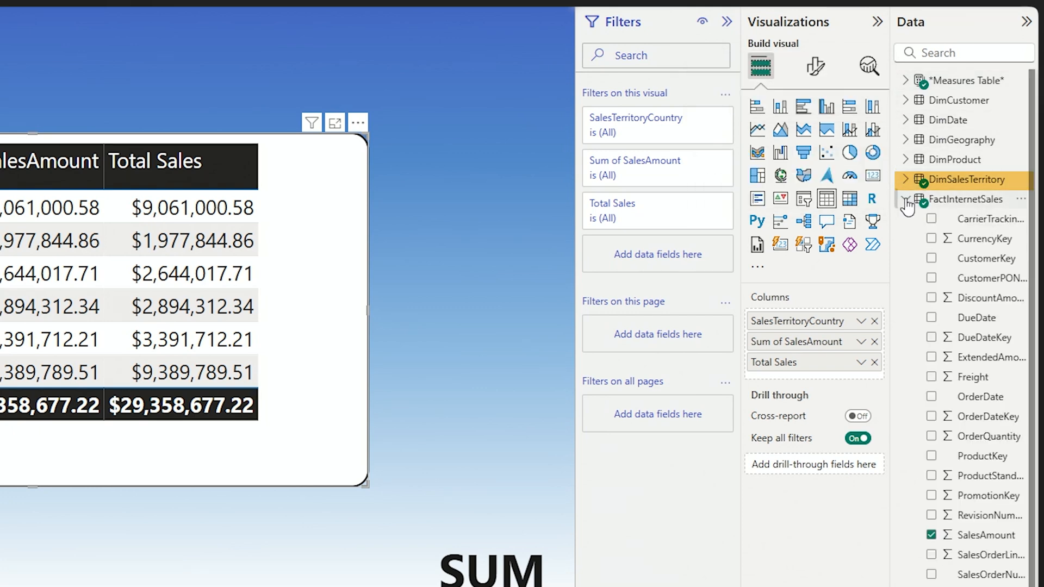
mouse_move(984, 535)
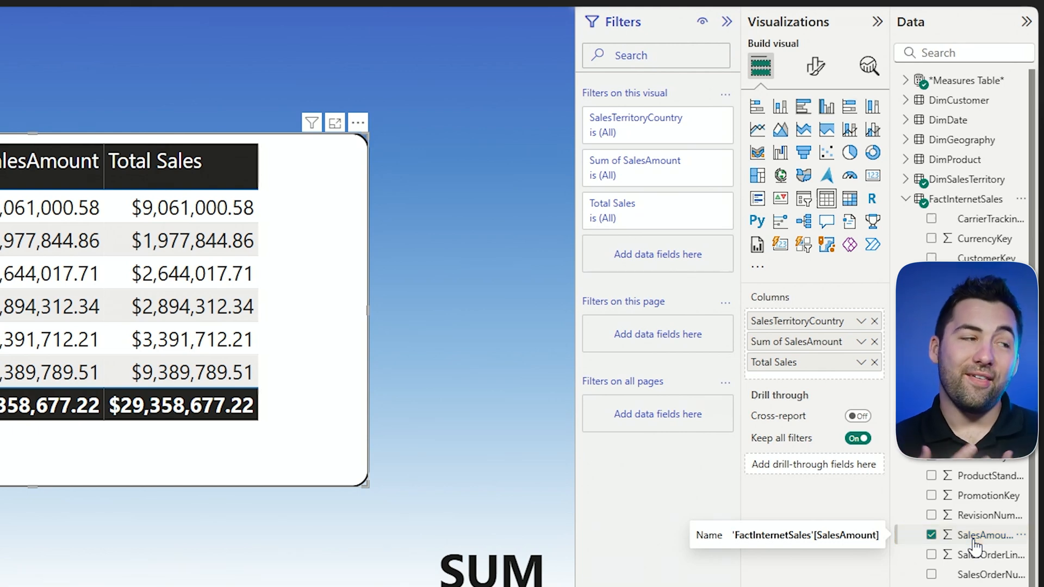
mouse_move(904, 88)
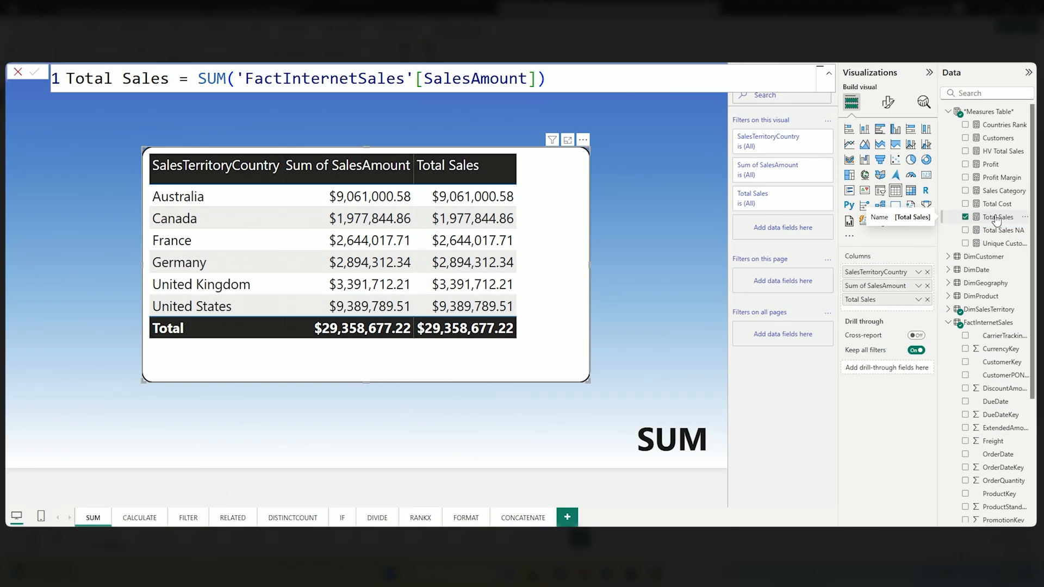
mouse_move(575, 353)
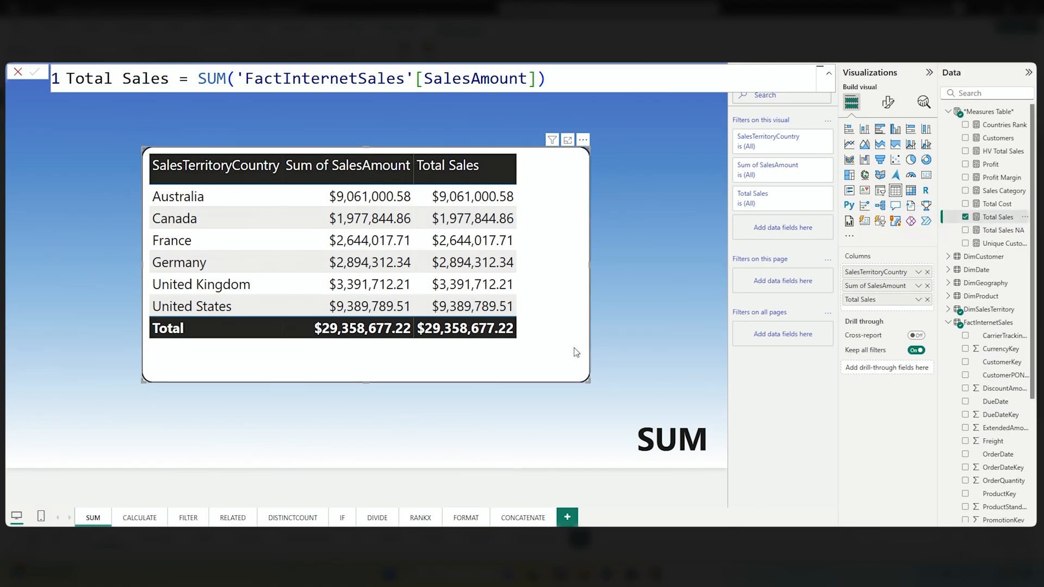
mouse_move(530, 359)
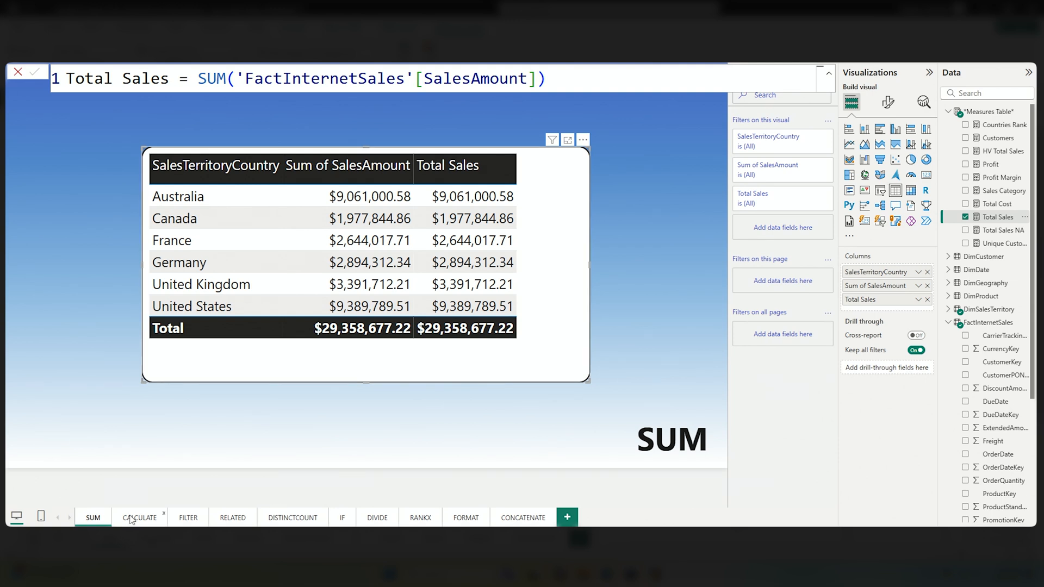
- On the CALCULATE page, edit the Total Sales NA formula down to CALCULATE([Total Sales] with no region filter
click(140, 517)
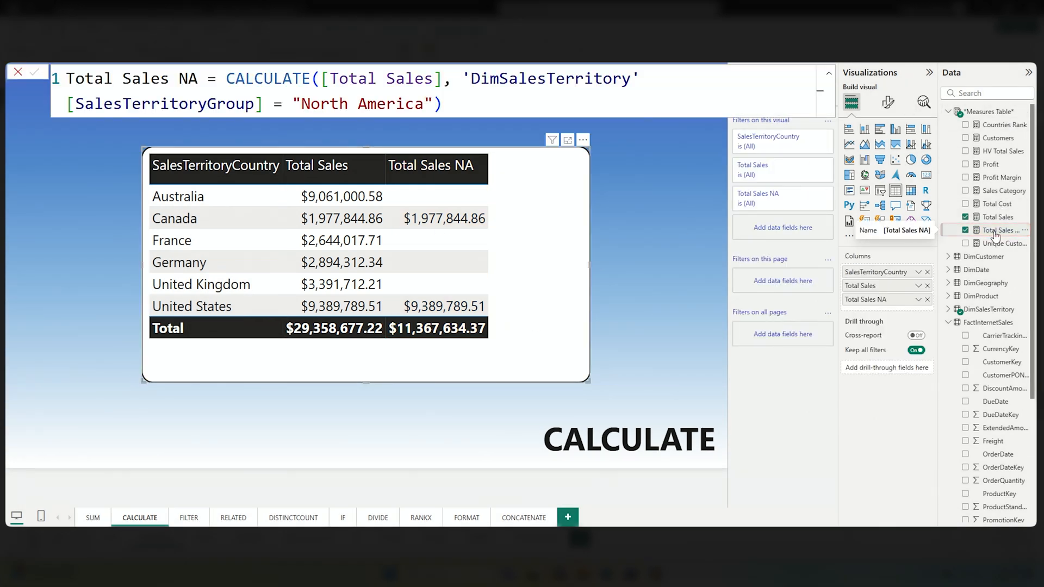
double_click(267, 78)
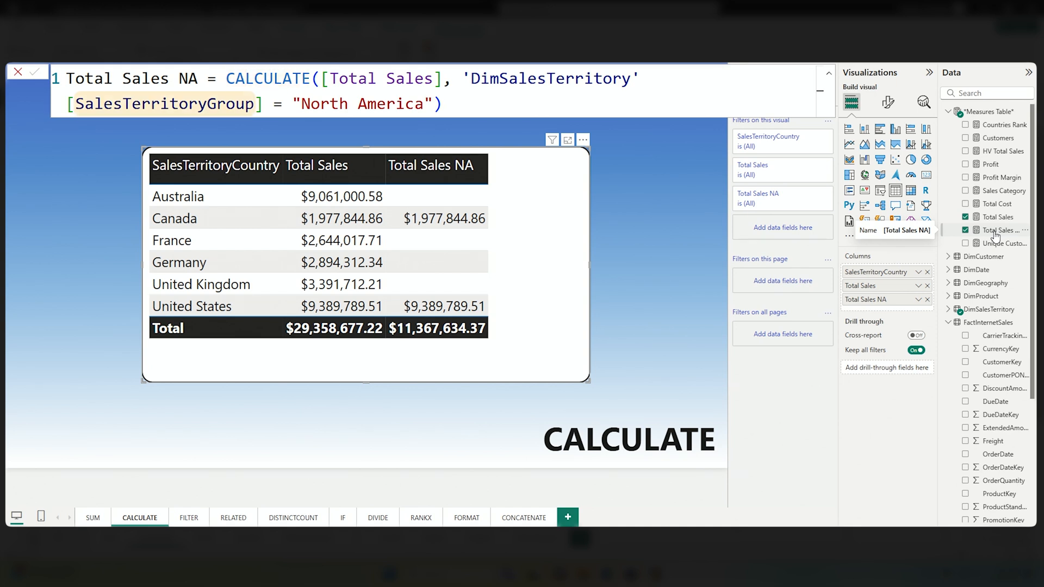
double_click(165, 104)
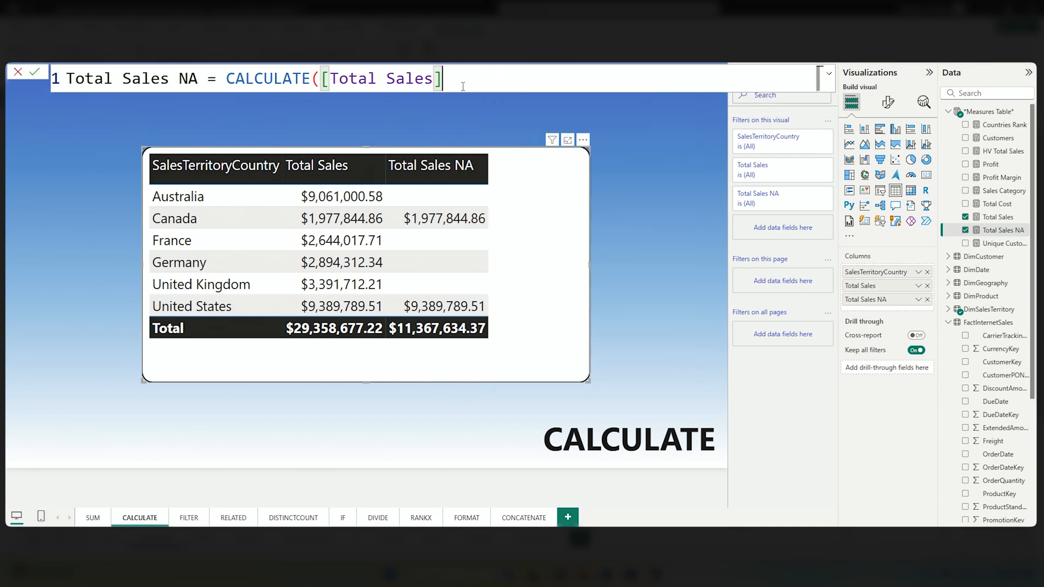
- Re-enter the filter ,'DimSalesTerritory'[SalesTerritoryGroup] = "North America" inside CALCULATE
text(,)
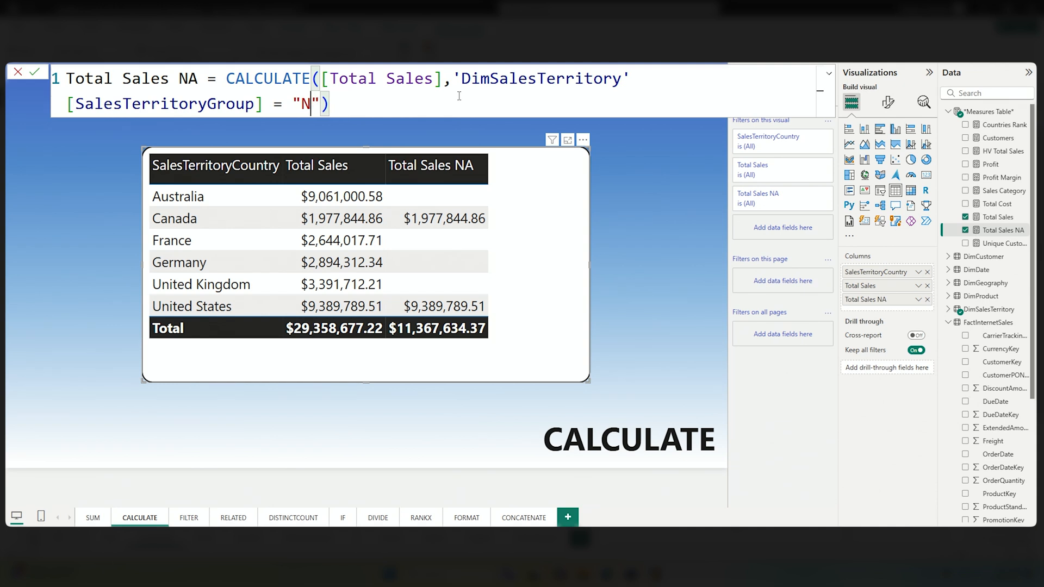
text(ur)
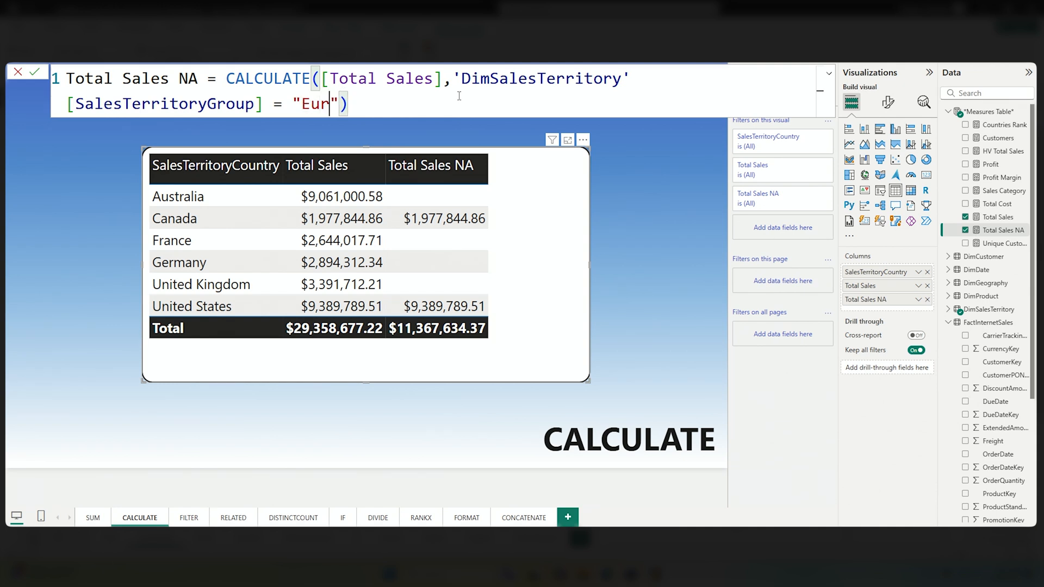
text(ope)
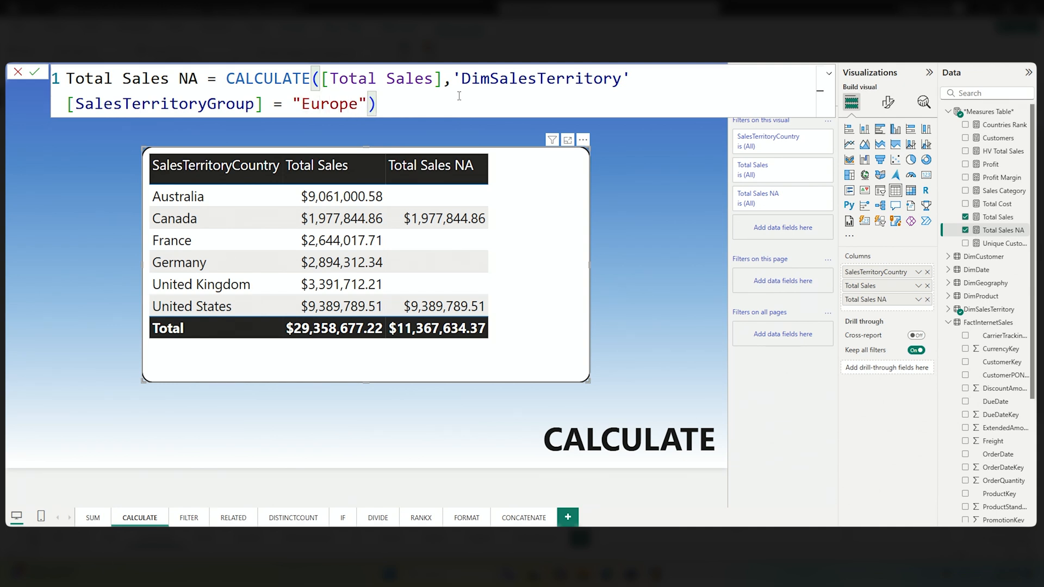
text(No)
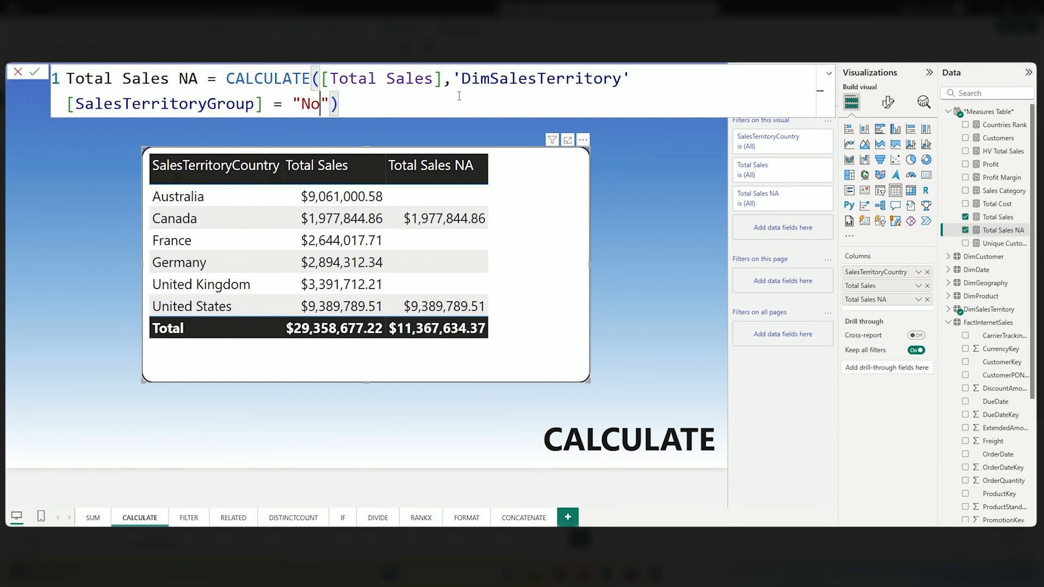
text(rth America)
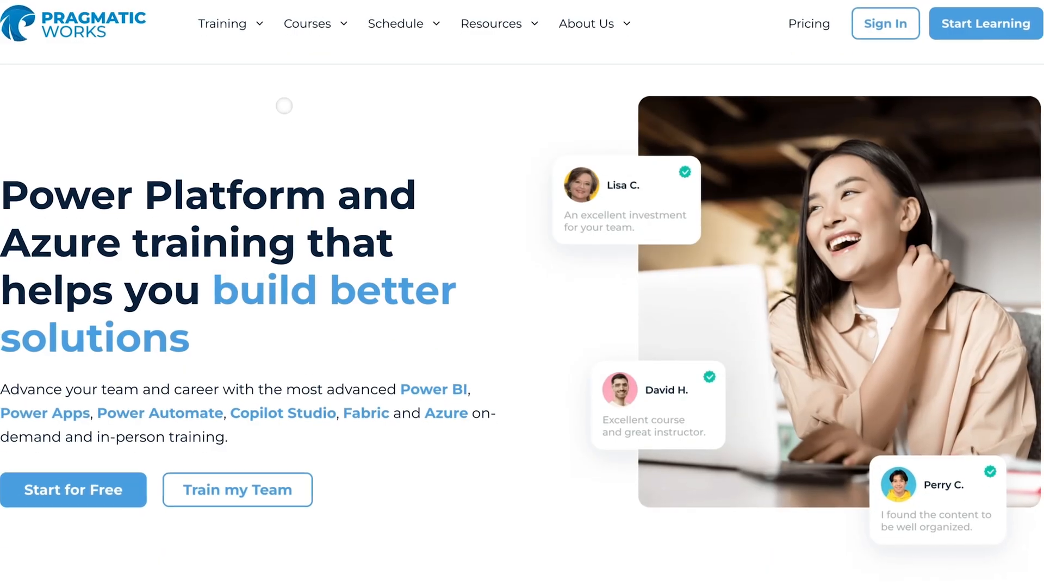
- Show the Training dropdown of offerings on the Pragmatic Works site
click(223, 24)
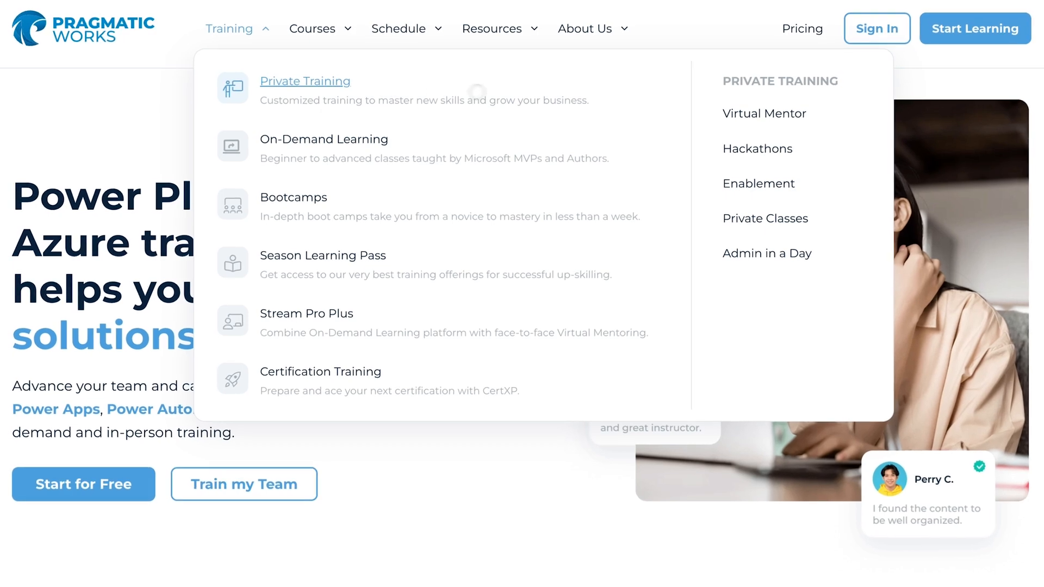
mouse_move(761, 114)
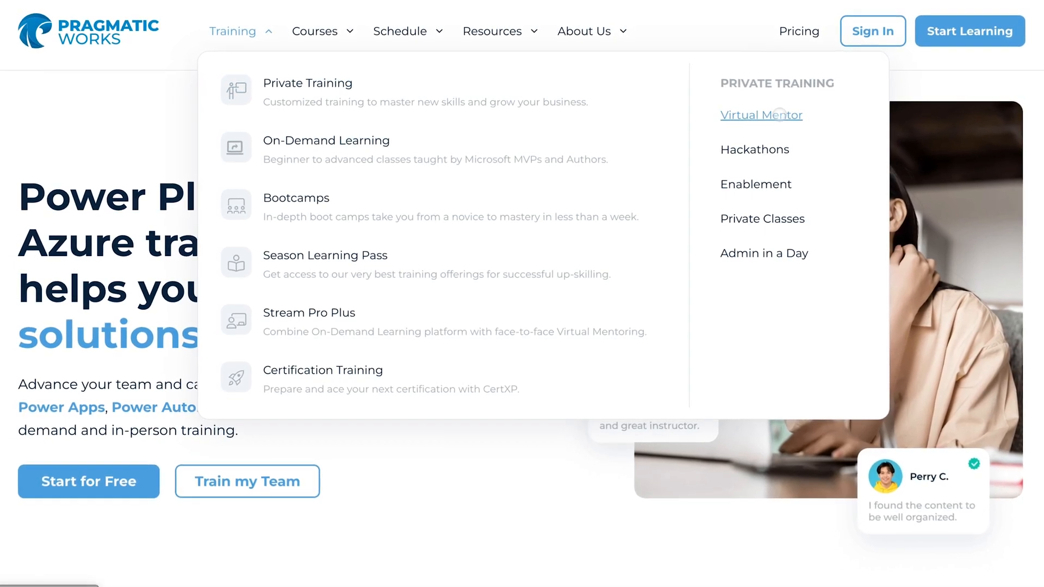
click(761, 115)
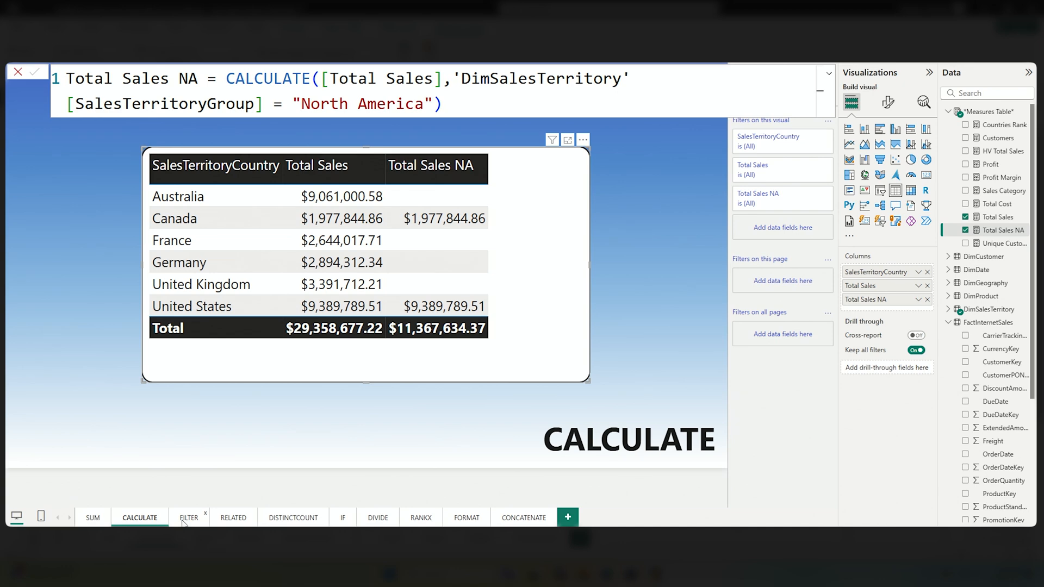
- On the FILTER page, collapse Measures Table and expand the High-Value Sales table's columns
click(189, 517)
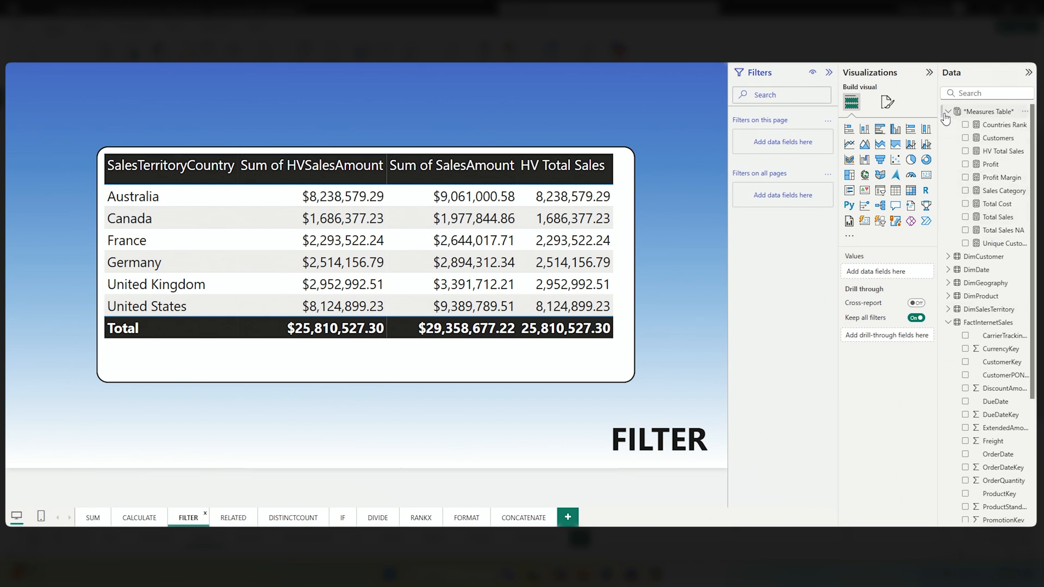
click(946, 111)
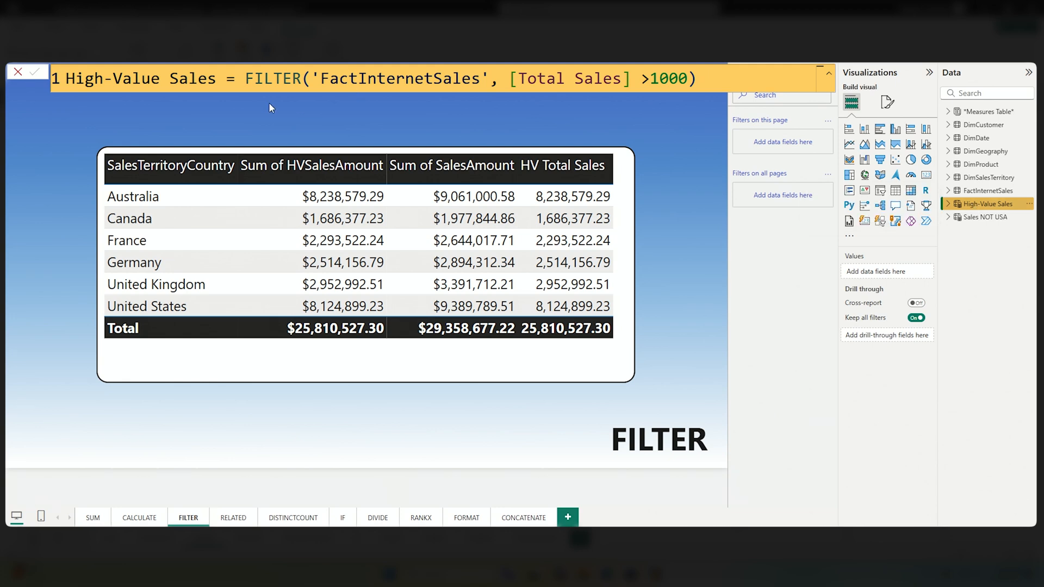
mouse_move(965, 207)
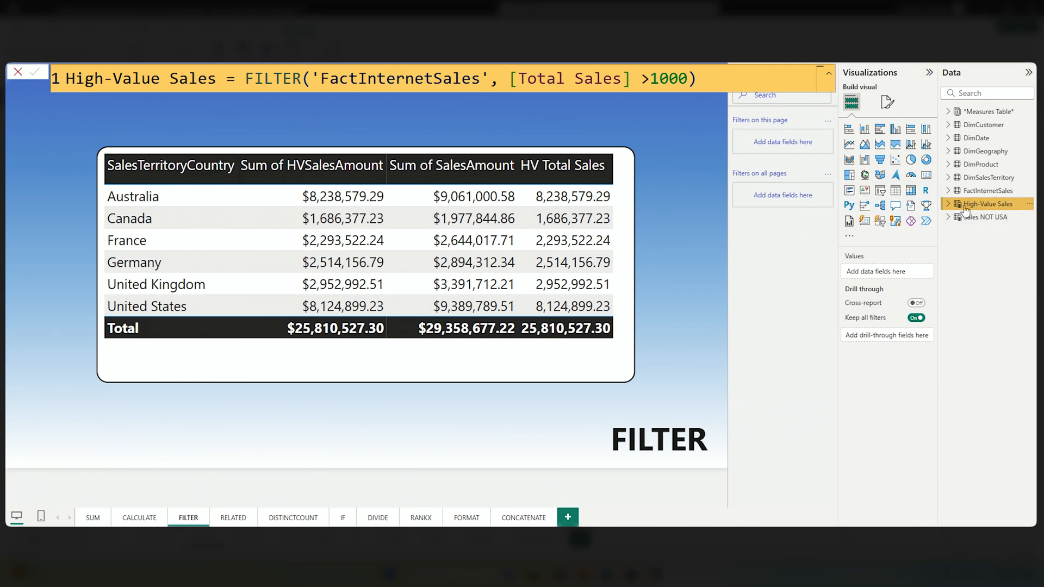
click(949, 204)
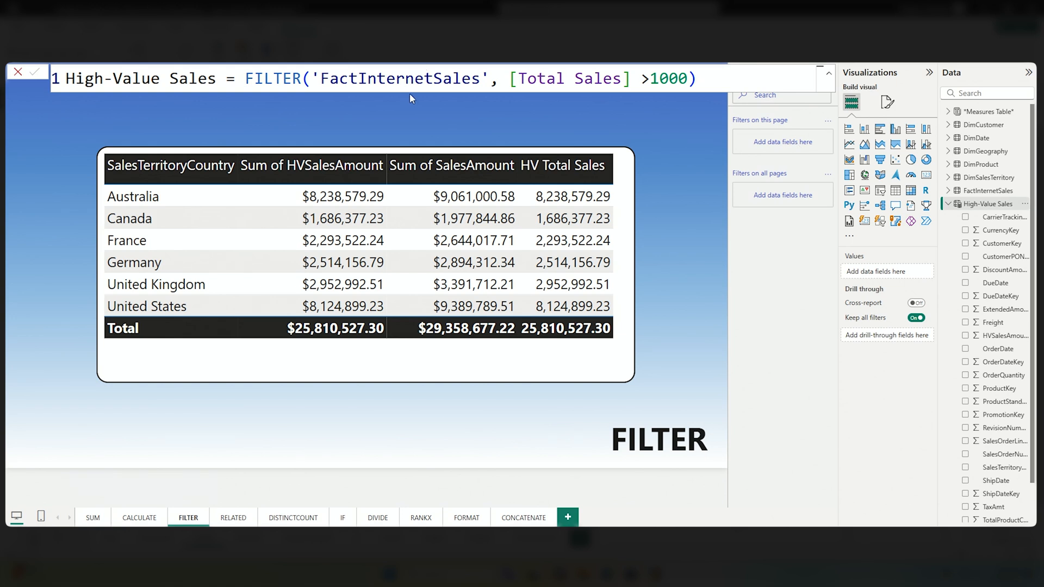
mouse_move(569, 105)
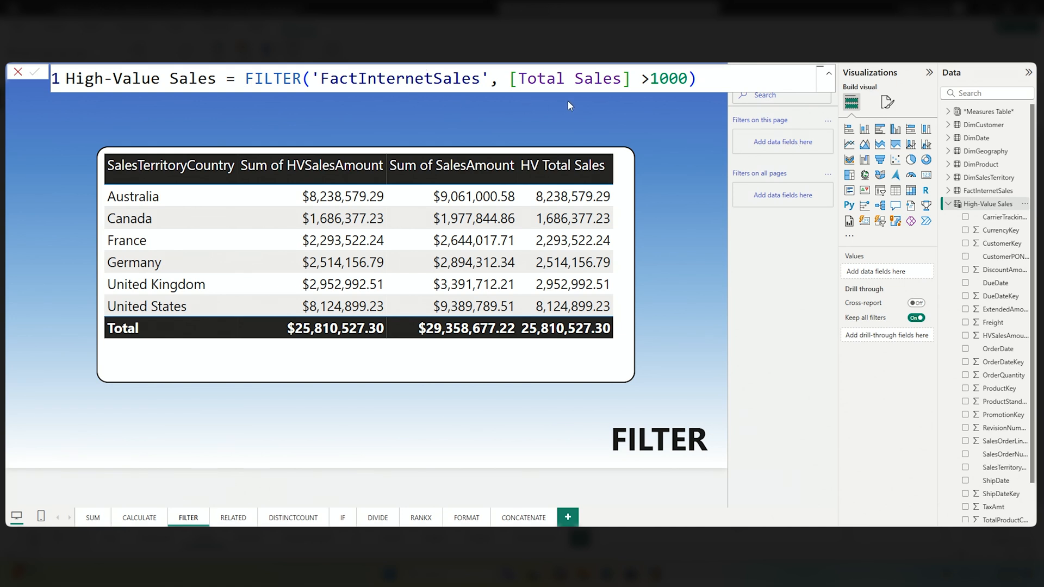
mouse_move(659, 109)
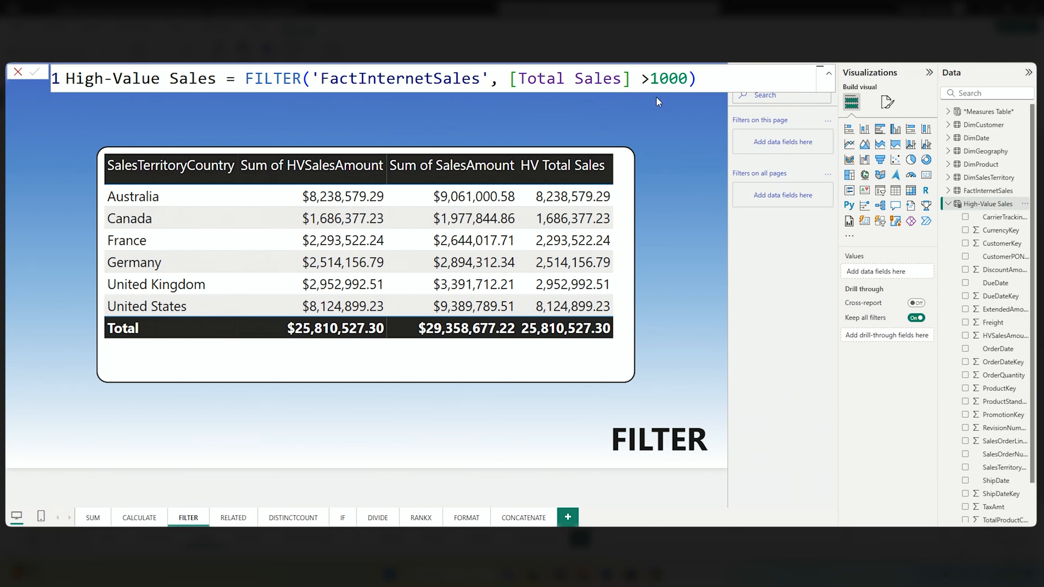
mouse_move(937, 252)
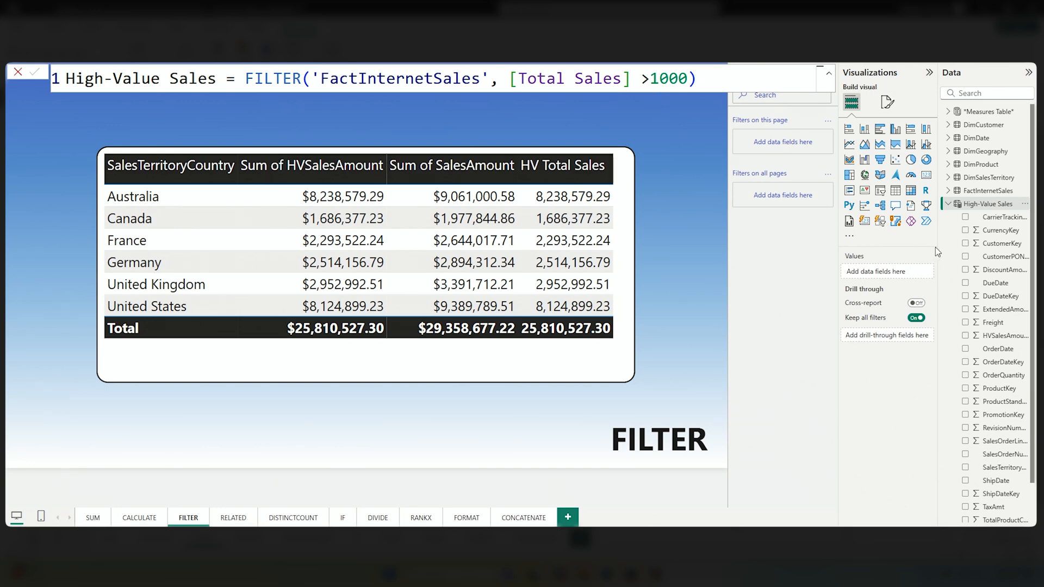
mouse_move(954, 204)
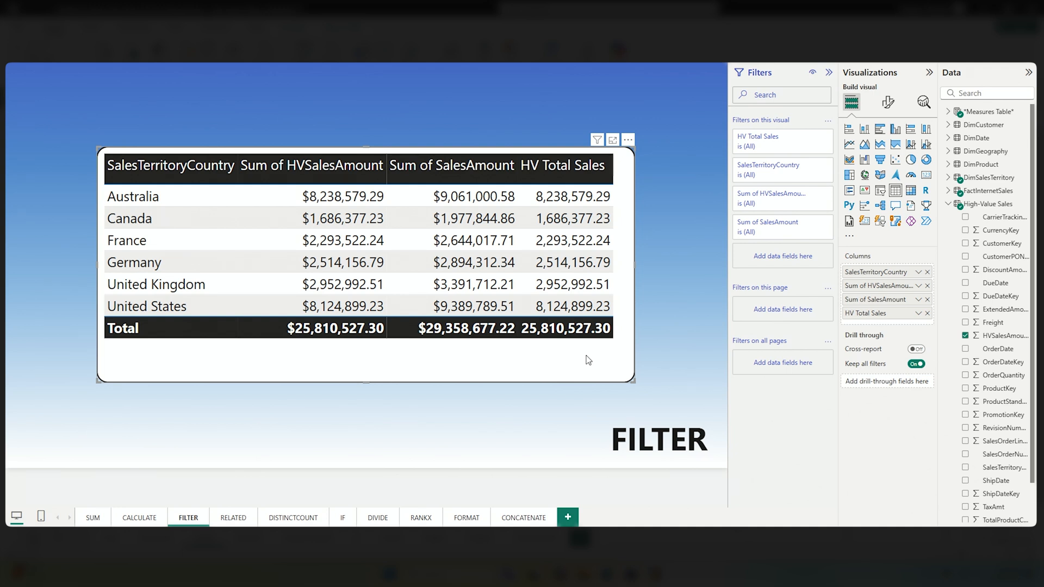
mouse_move(833, 342)
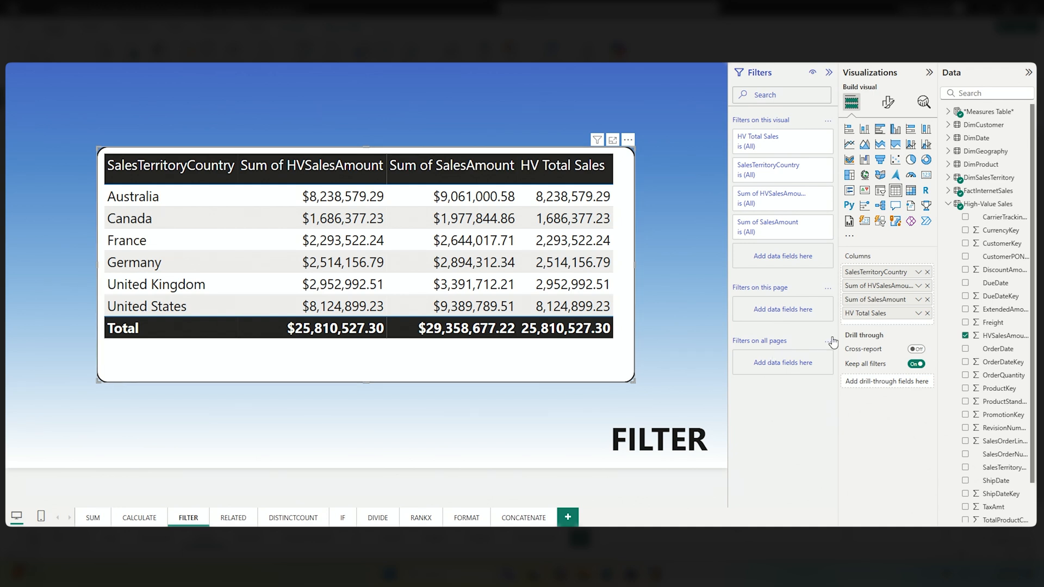
- Show the High-Value Sales FILTER definition and the HV Total Sales measure, then go to Model view
click(991, 204)
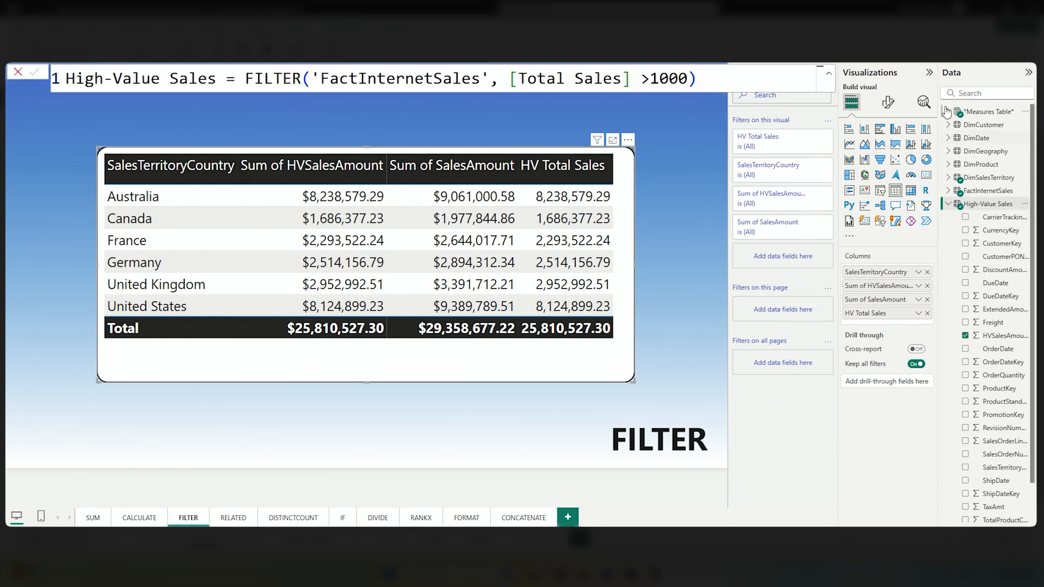
click(947, 111)
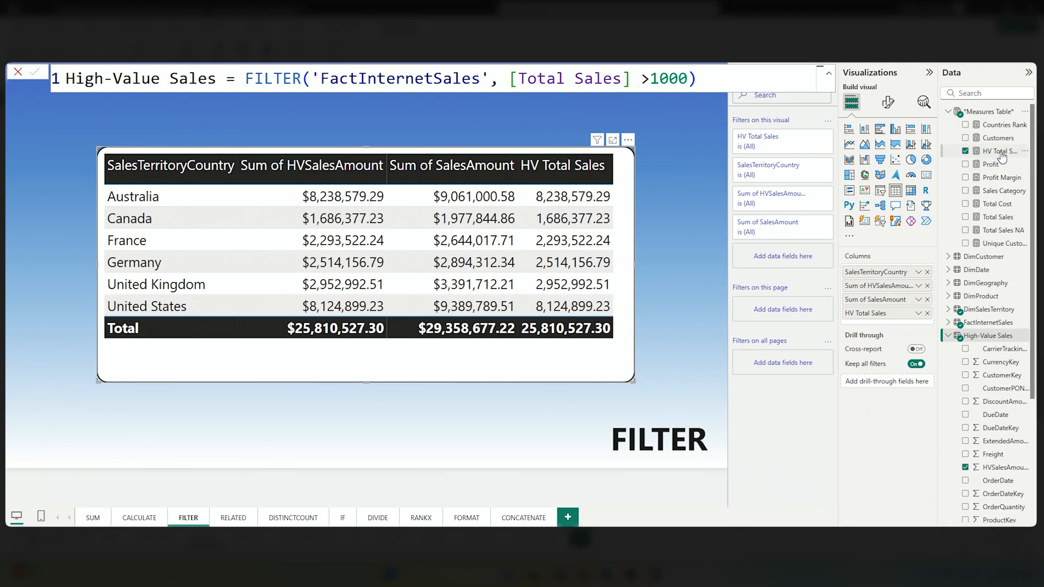
mouse_move(1000, 151)
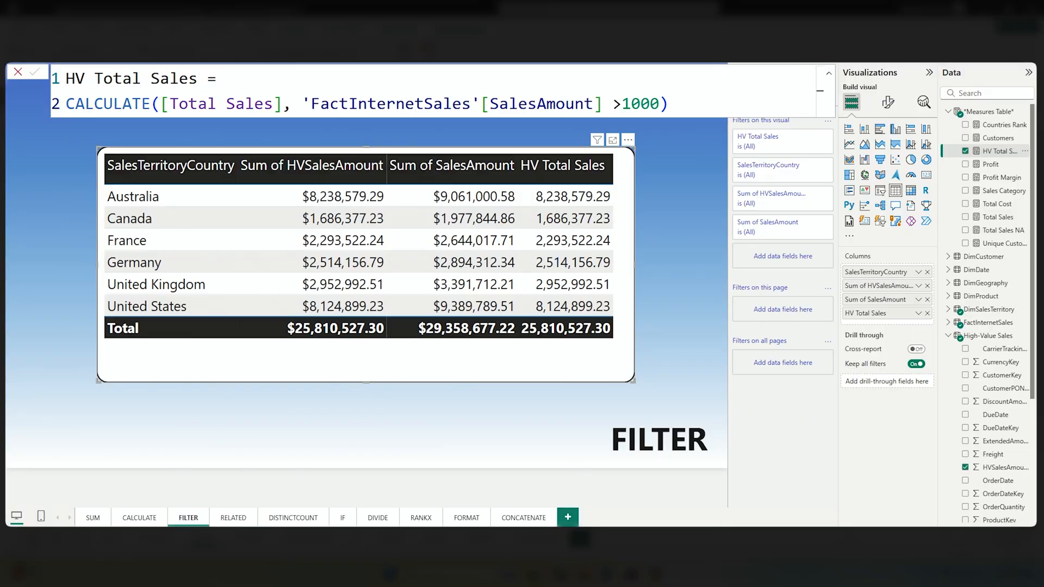
click(233, 517)
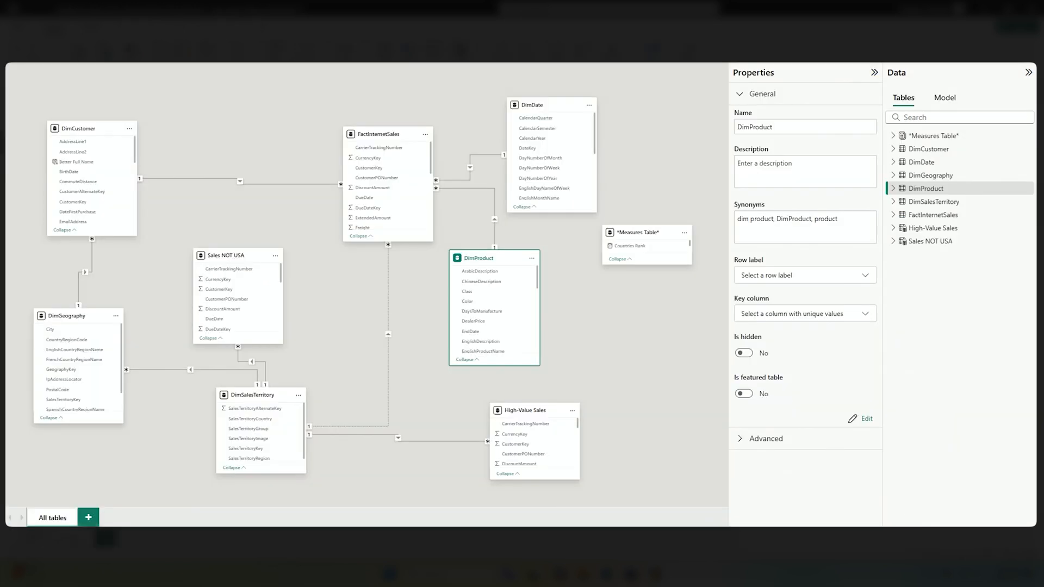
mouse_move(7, 116)
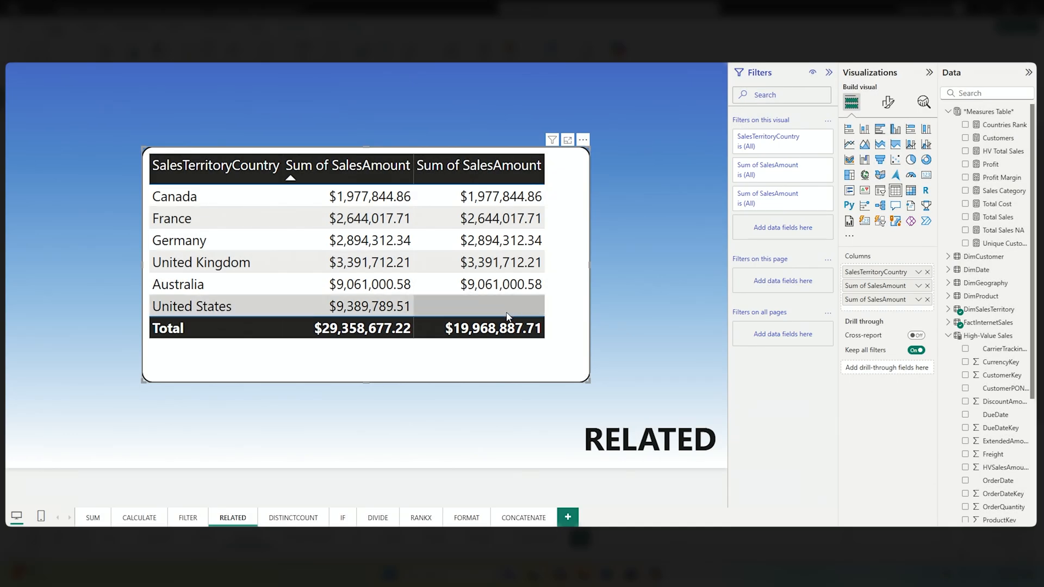
mouse_move(847, 365)
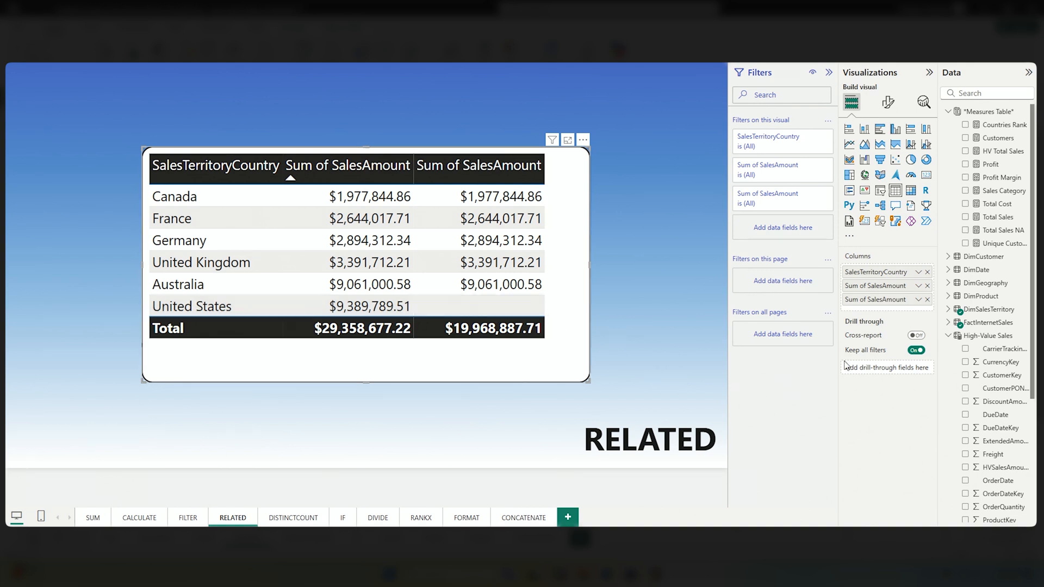
- Expand DimSalesTerritory and show the Sales NOT USA formula excluding United States, then reach the DISTINCTCOUNT page
click(949, 310)
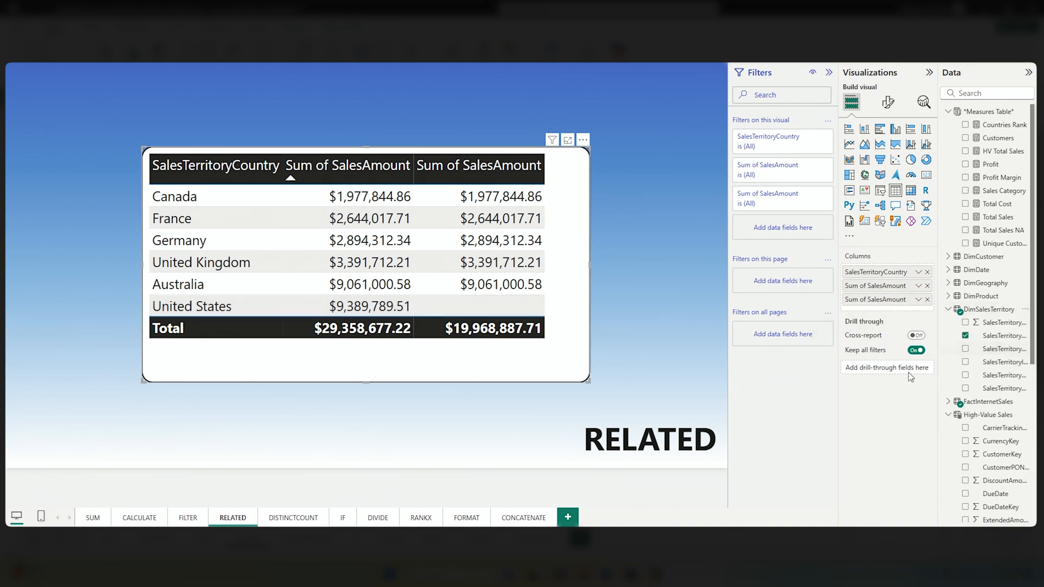
mouse_move(899, 370)
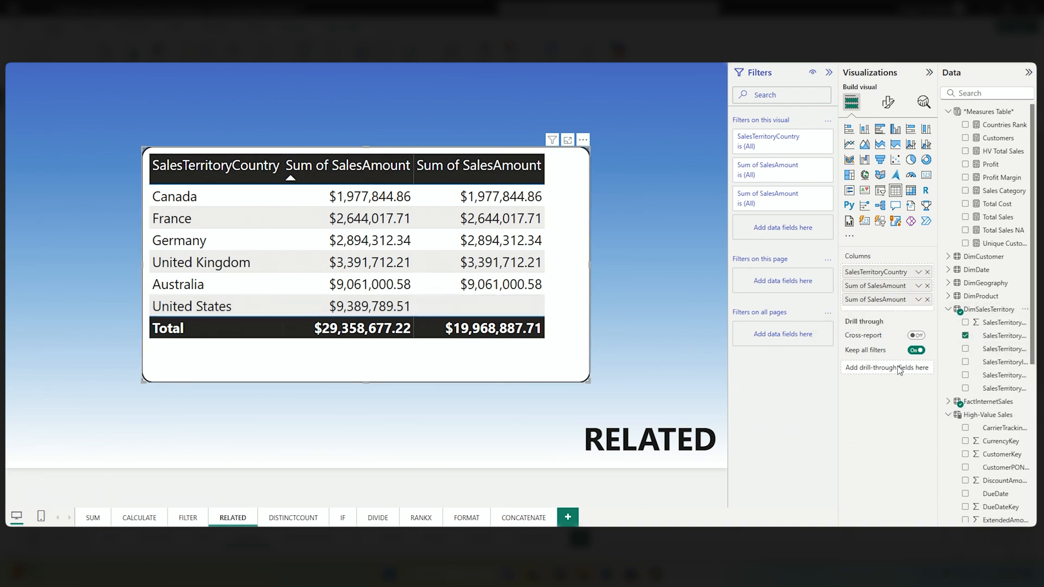
click(948, 415)
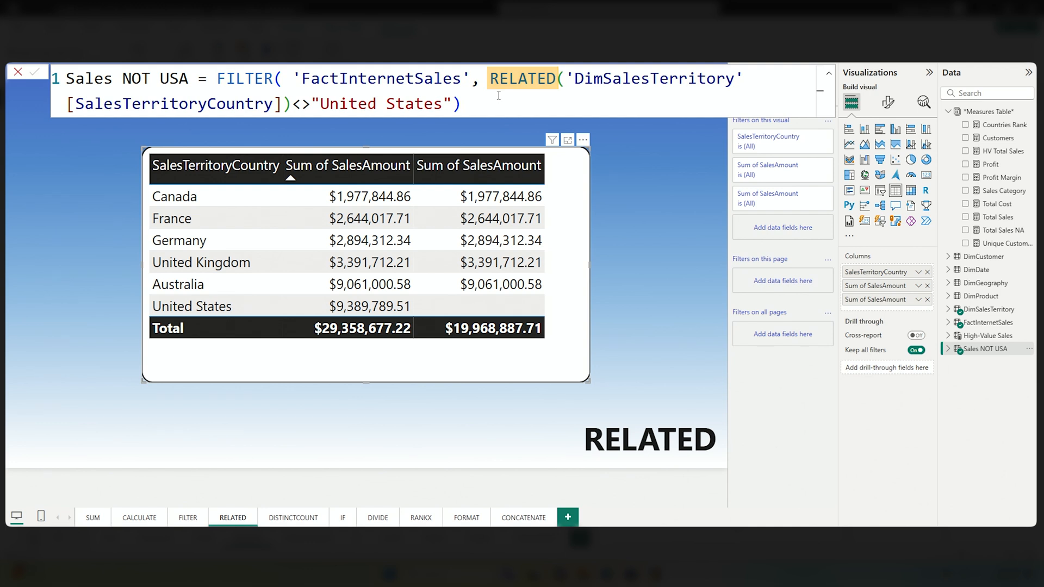
mouse_move(205, 122)
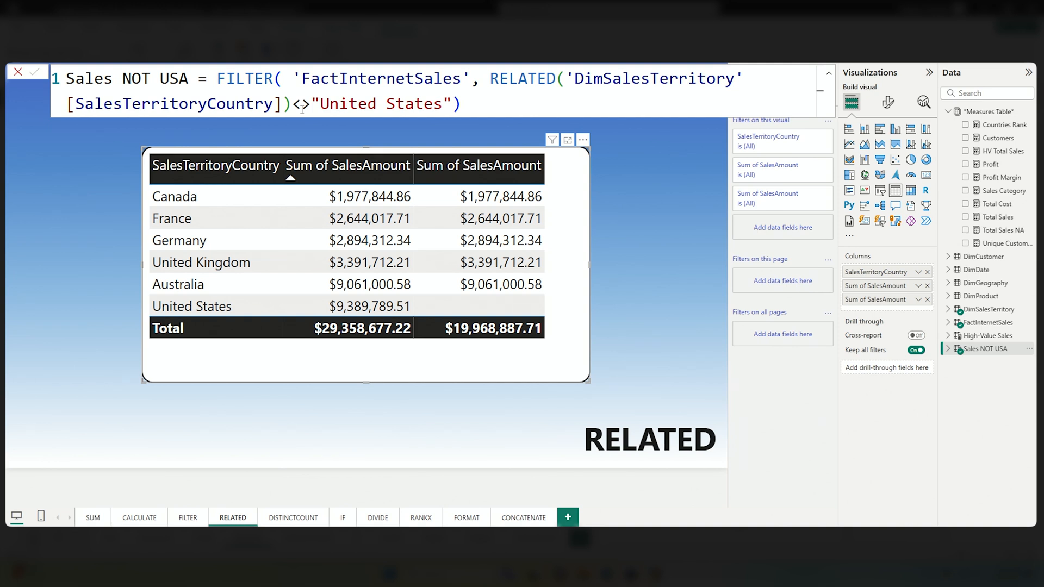
click(293, 517)
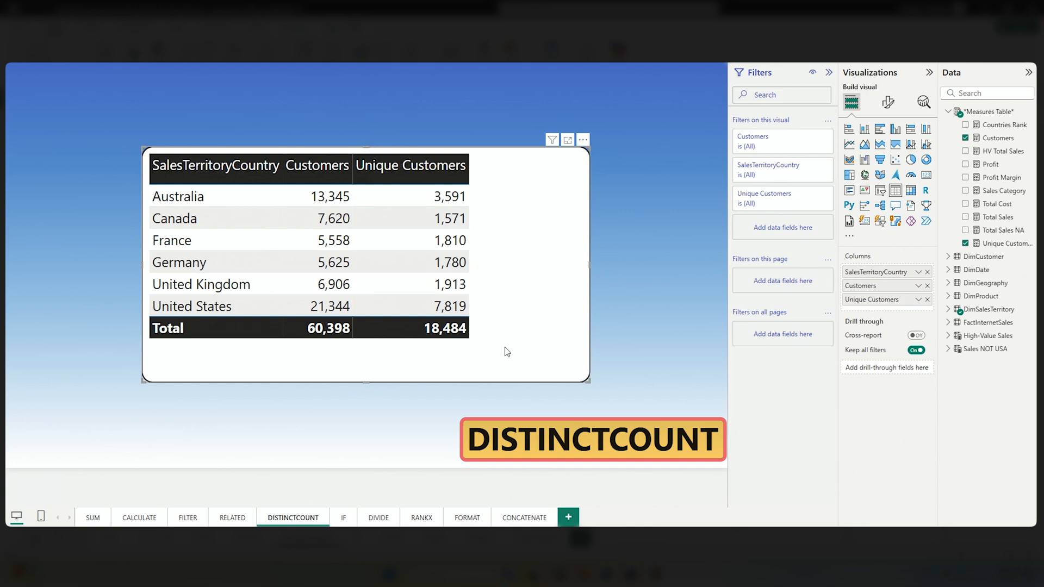
- Show the Customers COUNT formula, then the Unique Customers DISTINCTCOUNT of FactInternetSales CustomerKey
click(999, 138)
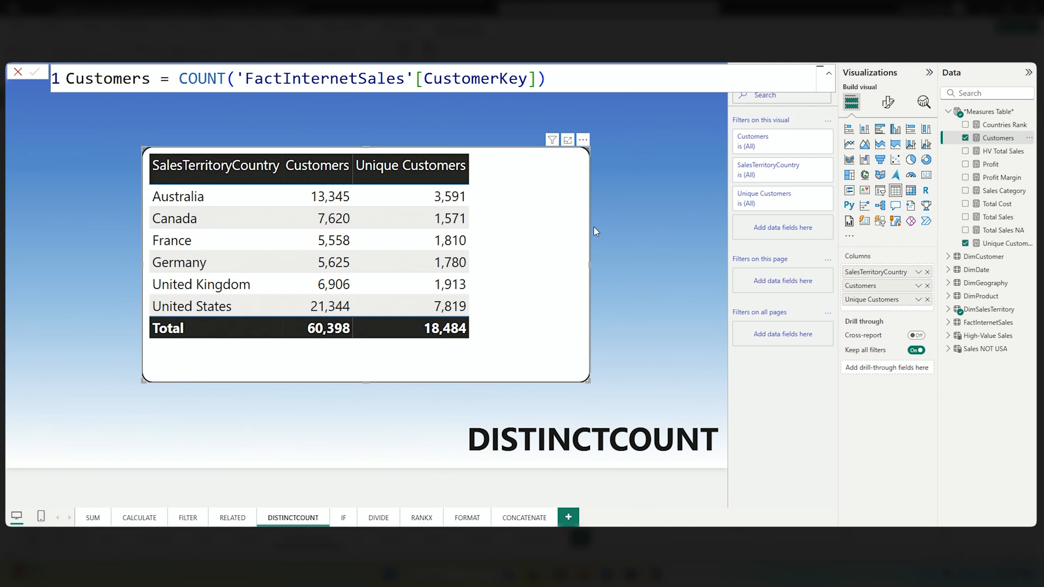
click(317, 165)
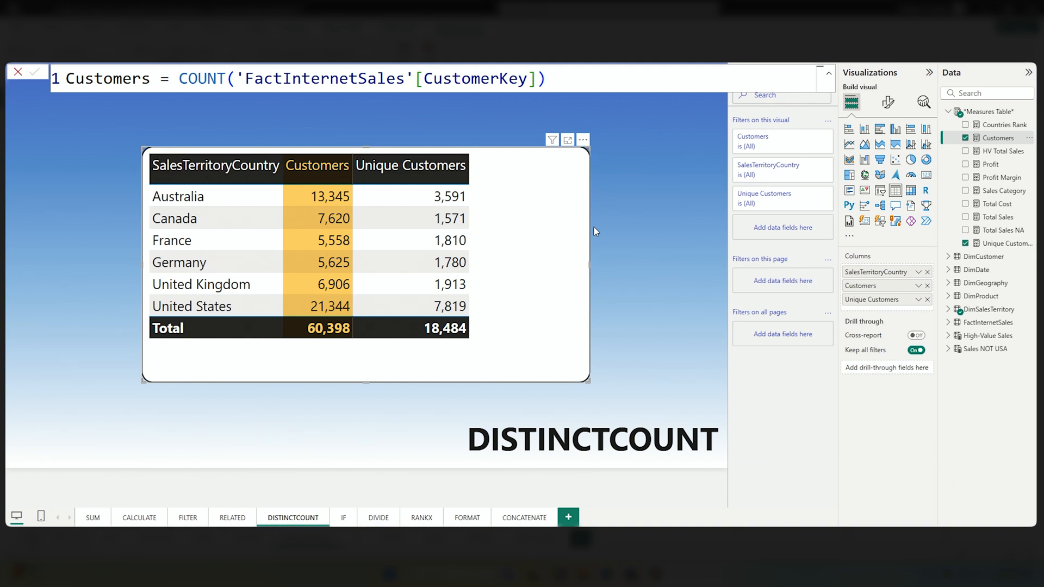
mouse_move(996, 243)
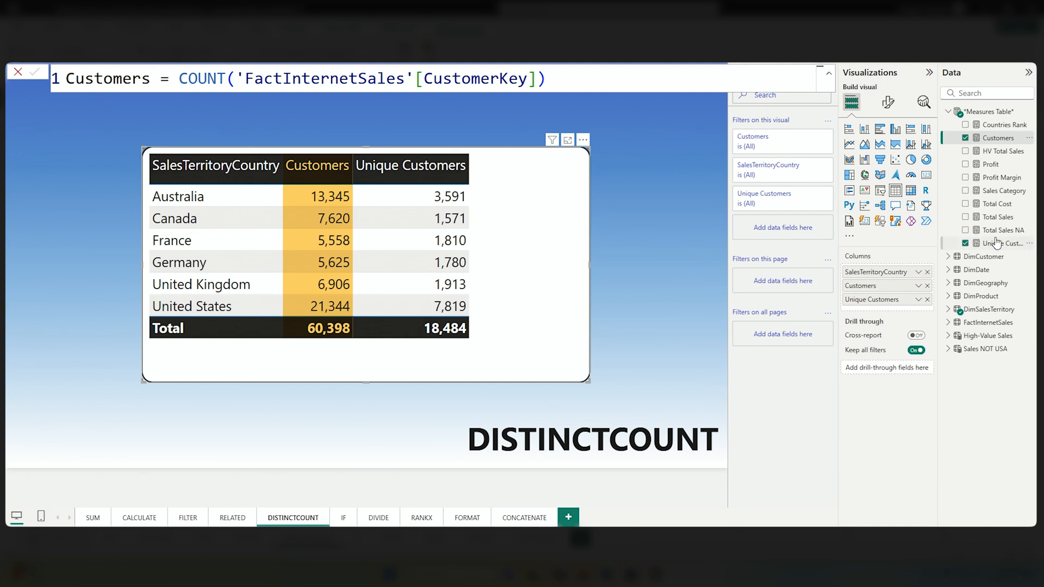
mouse_move(988, 252)
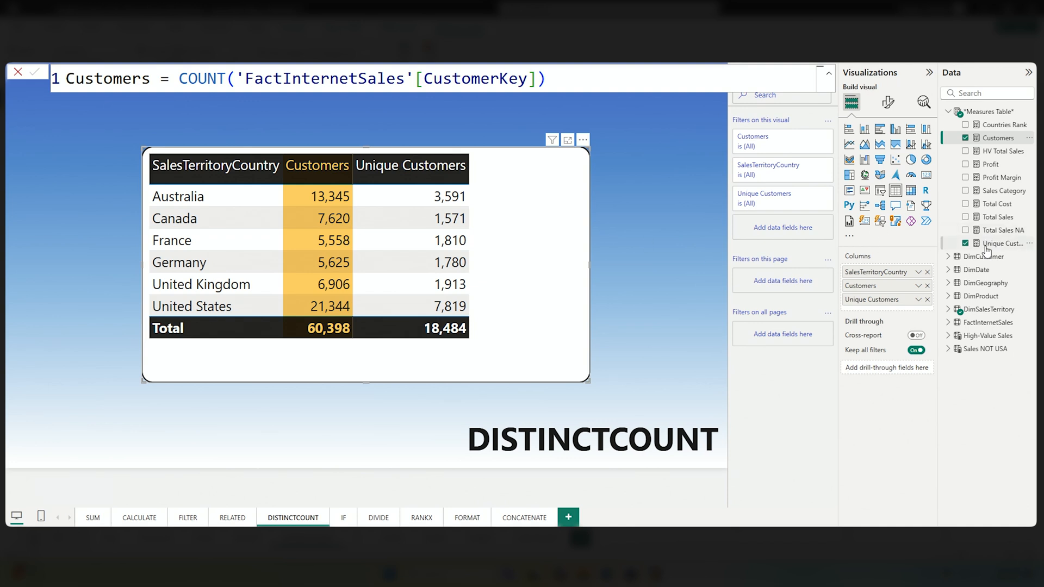
click(997, 243)
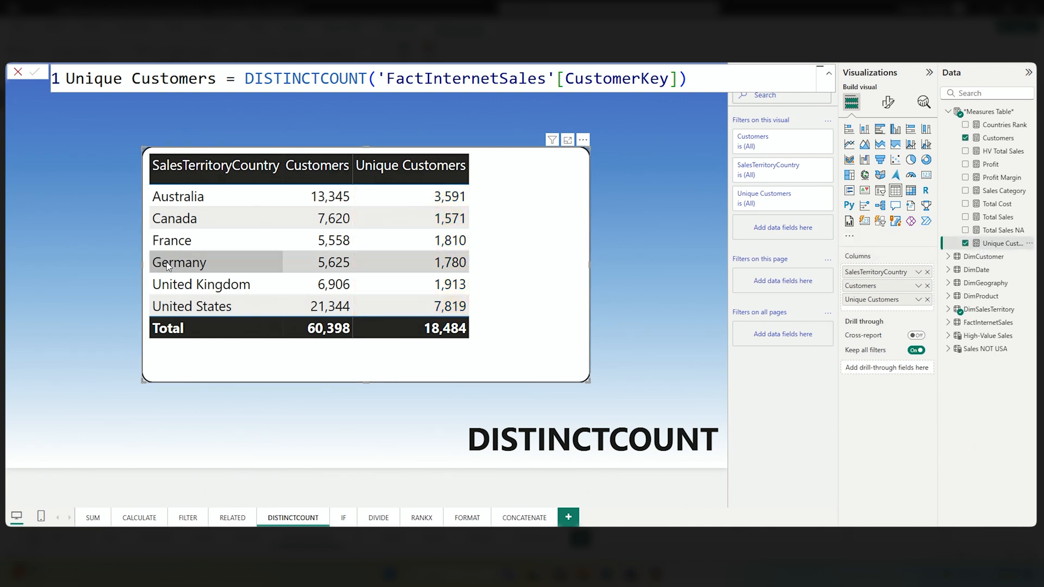
- On the IF page, show the Sales Category formula labelling Total Sales above 3,000,000 as High
click(343, 518)
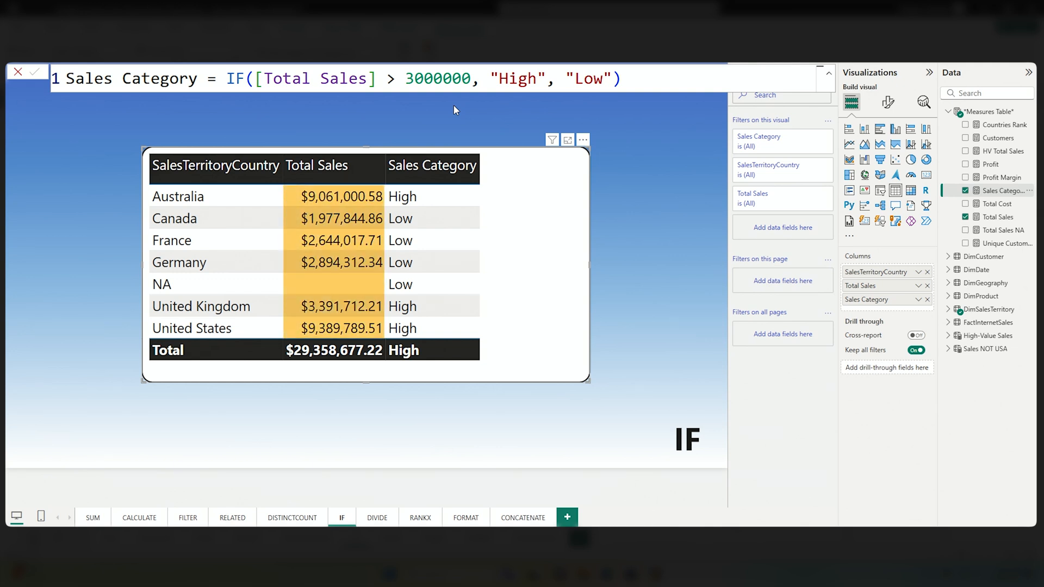
double_click(439, 78)
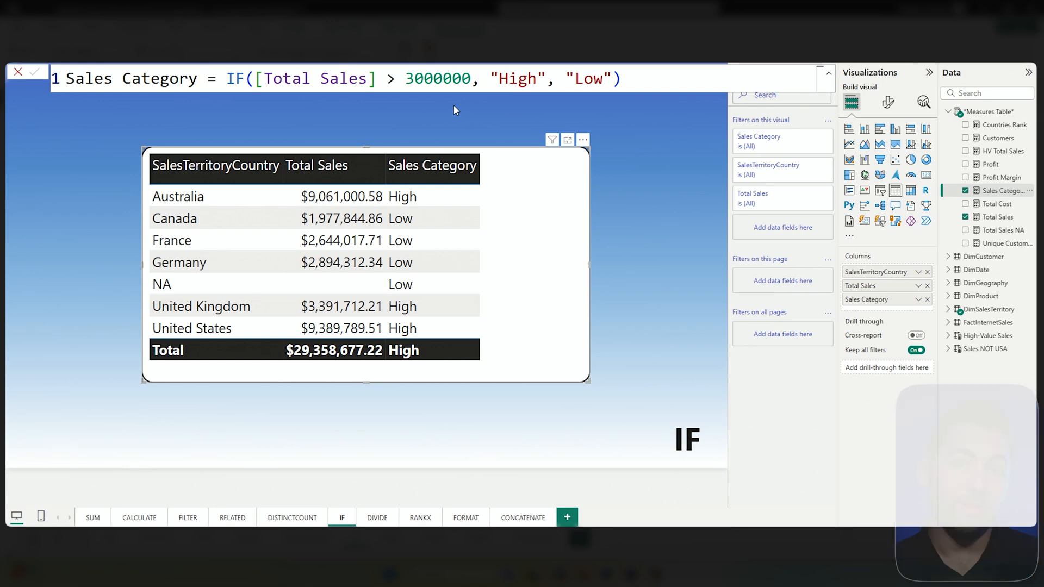
mouse_move(383, 523)
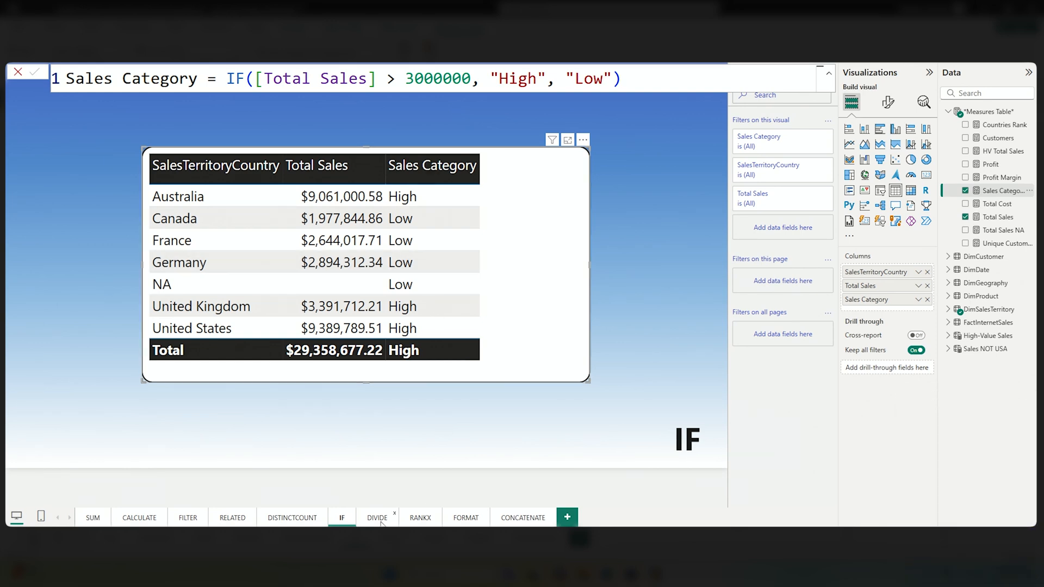
- On the DIVIDE page, show Profit and Profit Margin as DIVIDE of Profit by Total Sales
click(377, 517)
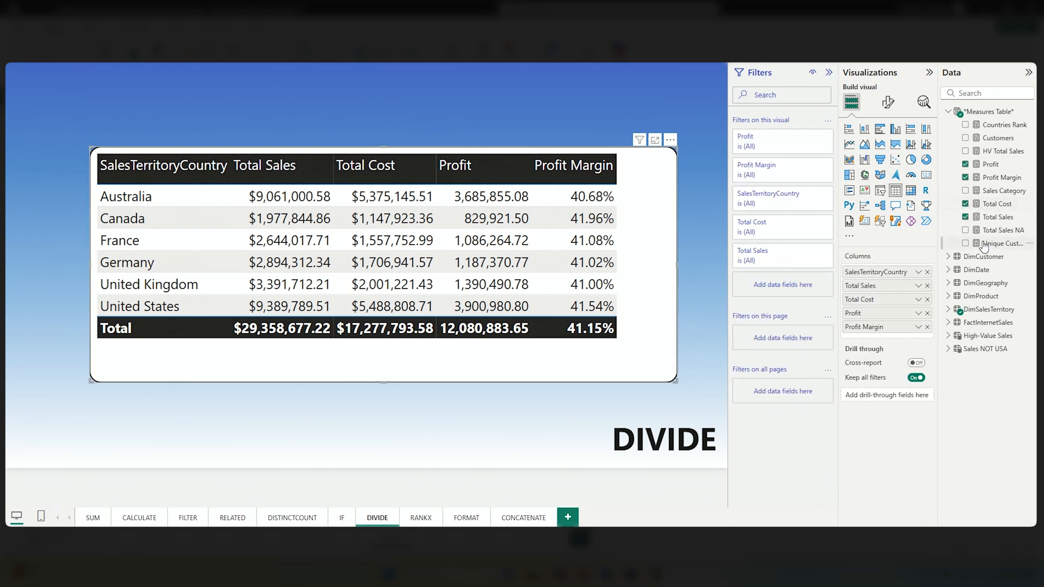
mouse_move(995, 243)
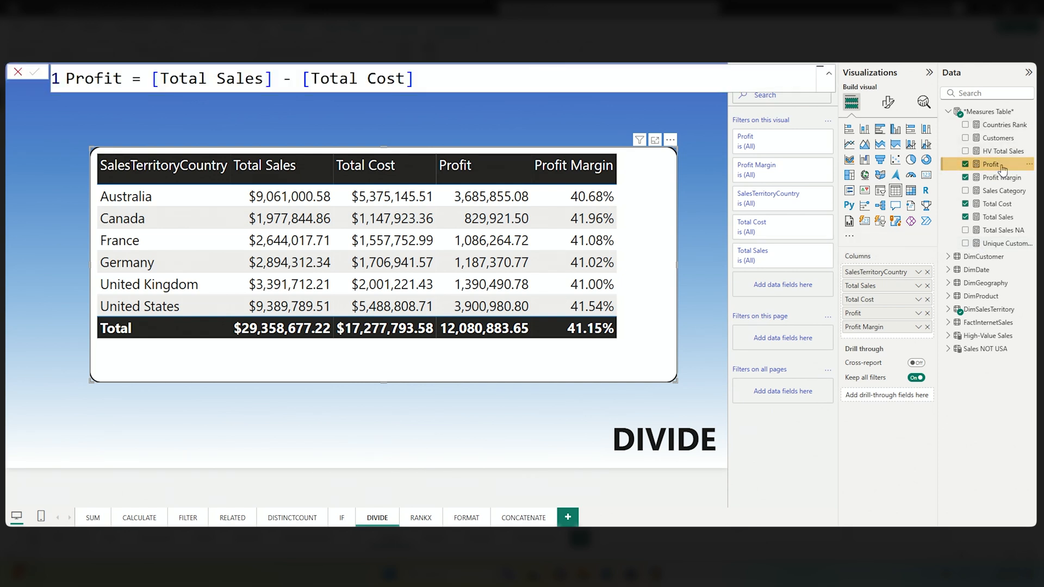
mouse_move(991, 164)
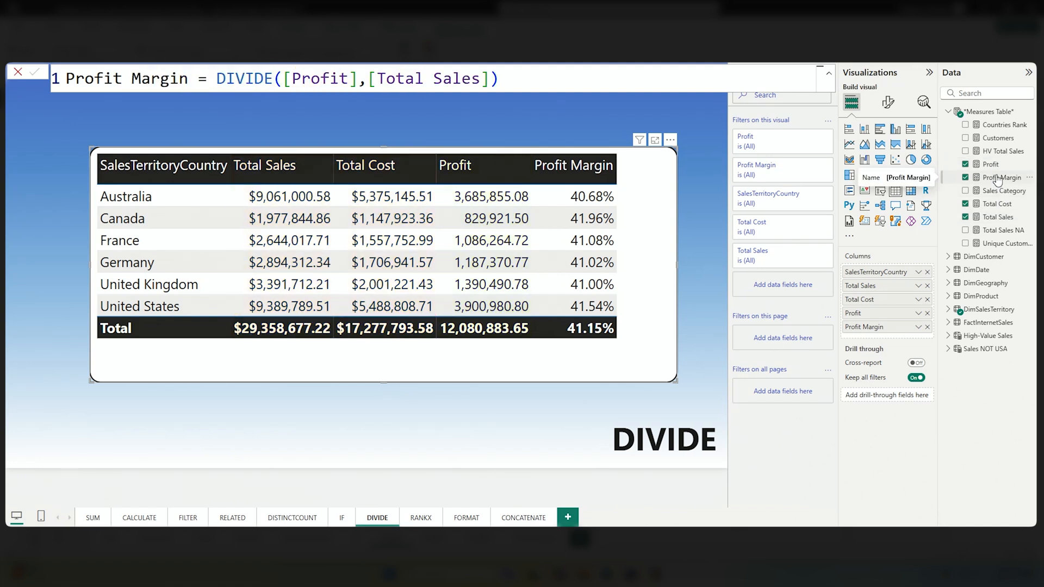
double_click(244, 79)
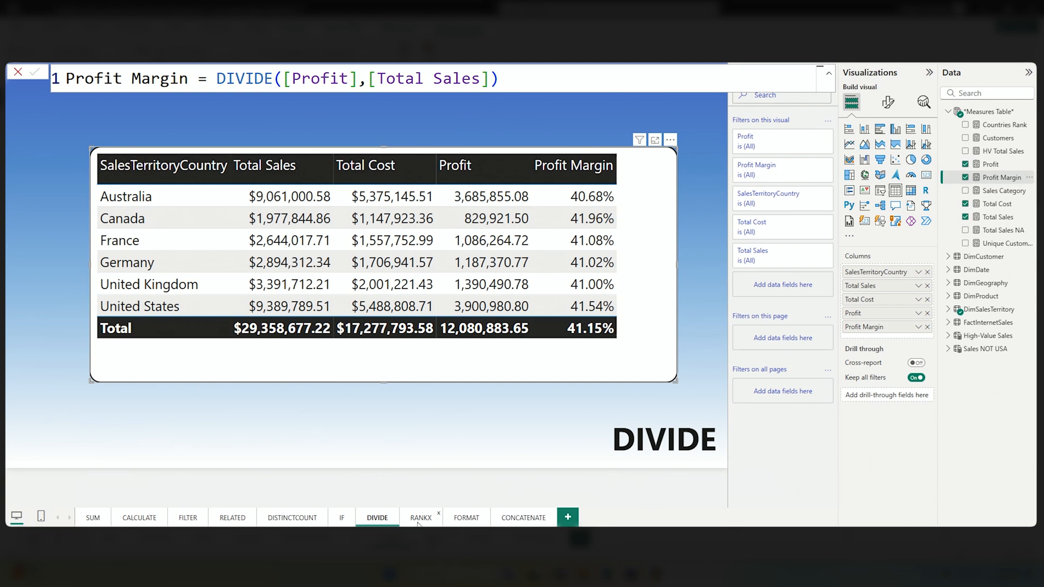
- Show the Countries Rank measure formula for the table visual on the RANKX page
click(421, 517)
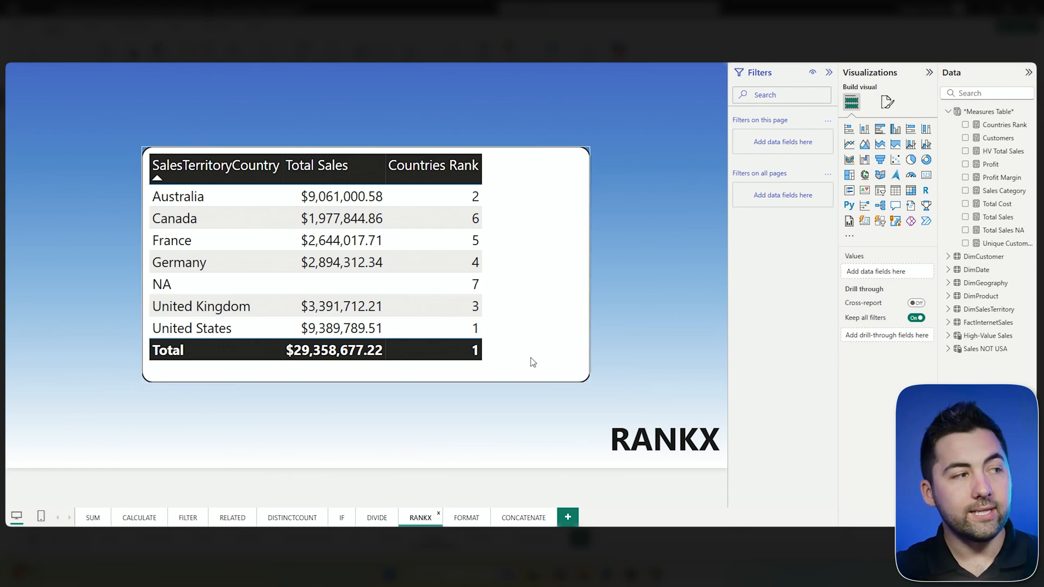
click(333, 266)
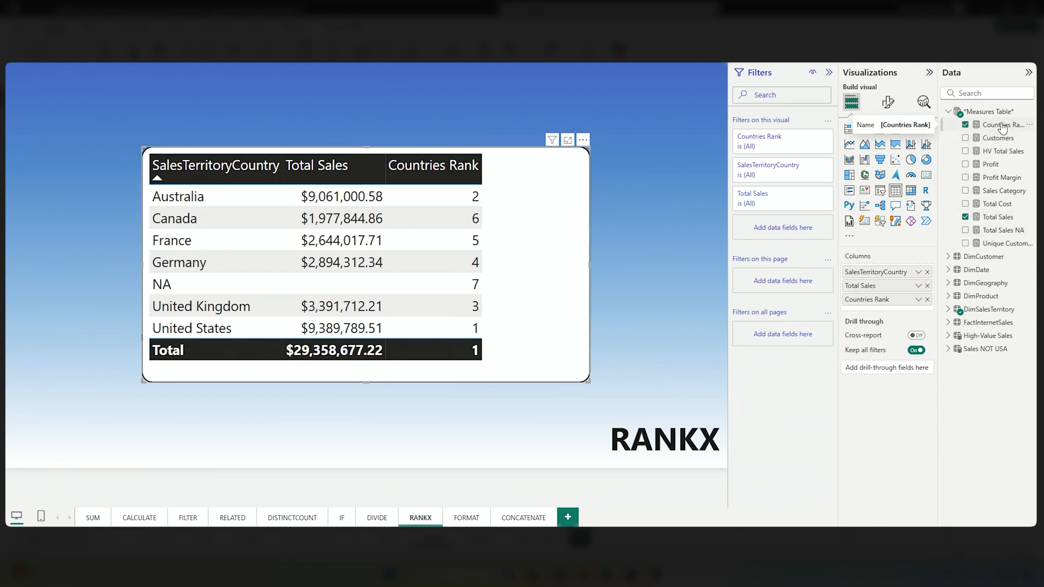
click(1002, 125)
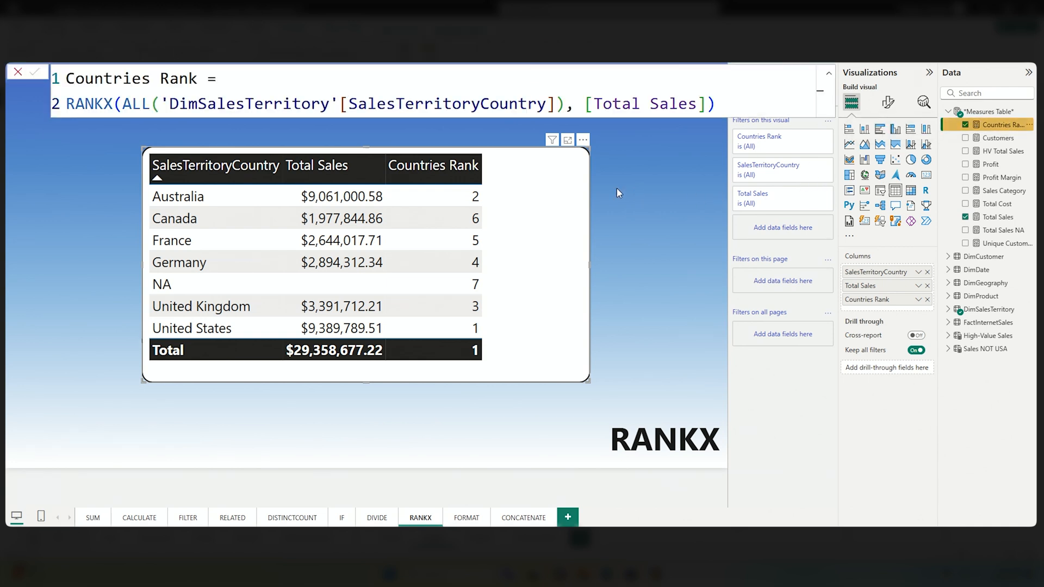
- Sort the country table by Total Sales descending so ranks read 1 through 7
double_click(641, 104)
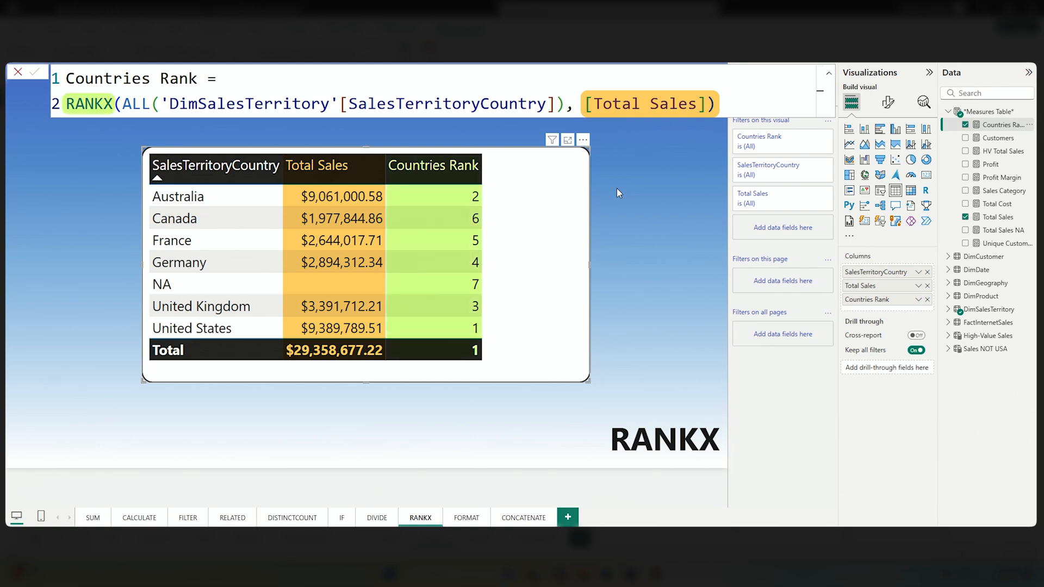
click(177, 196)
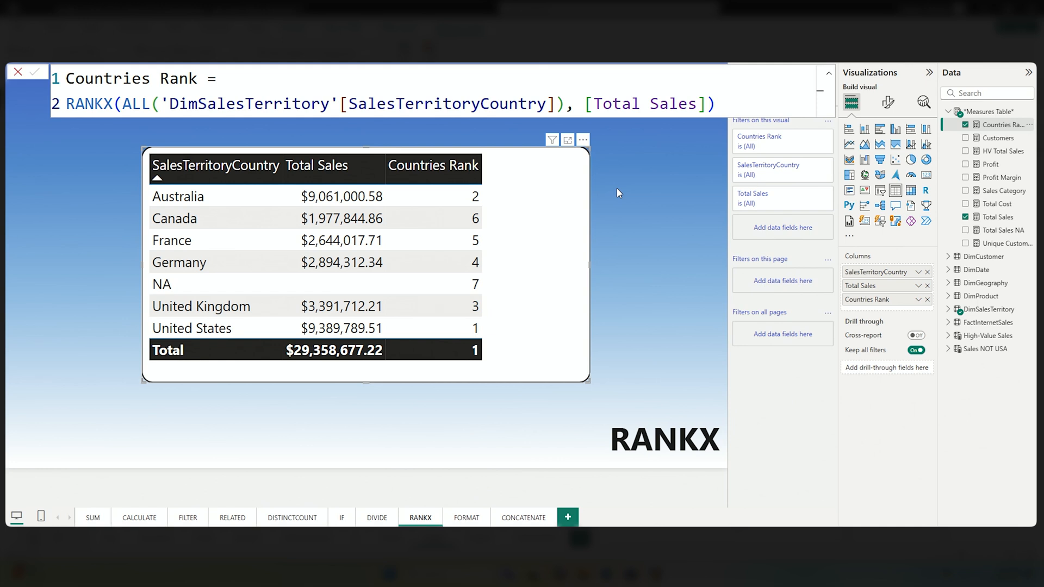
mouse_move(560, 228)
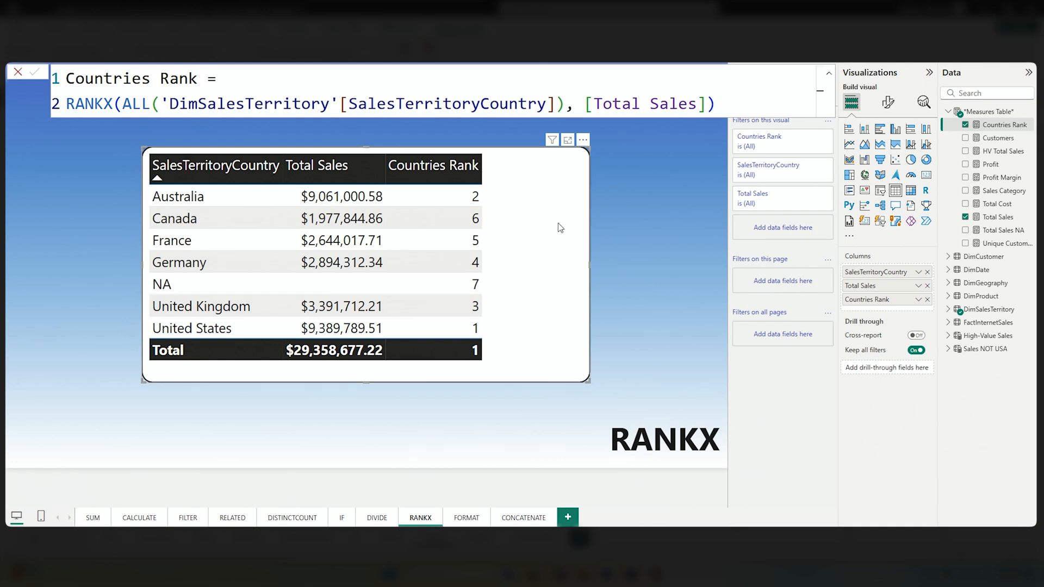
click(315, 165)
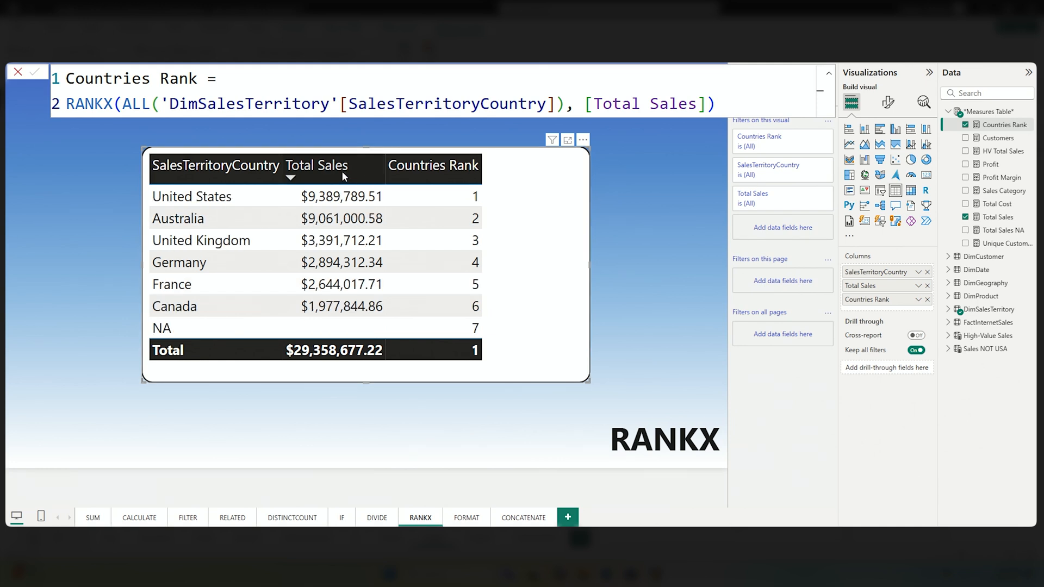
mouse_move(607, 251)
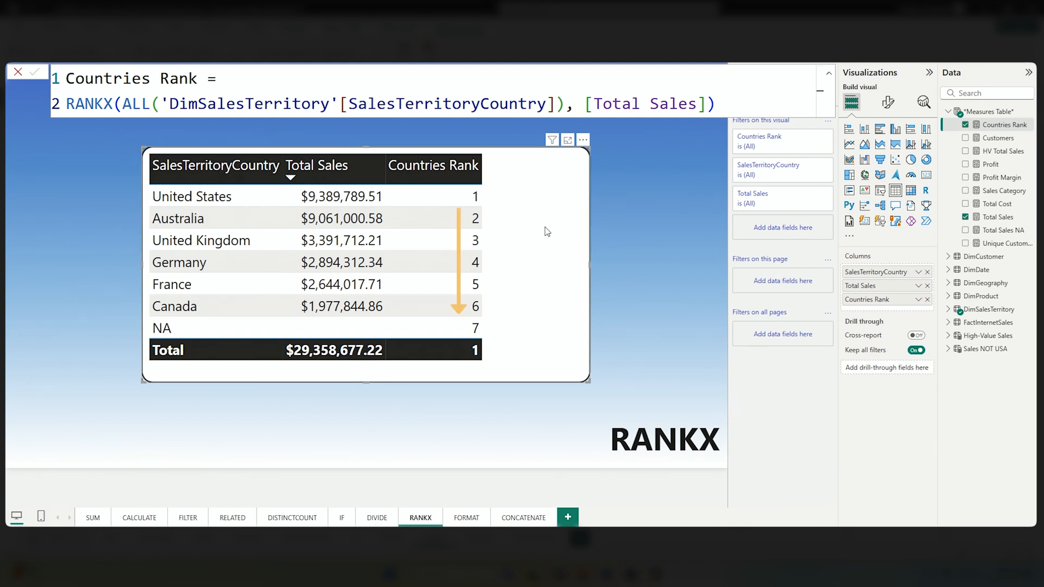
mouse_move(518, 345)
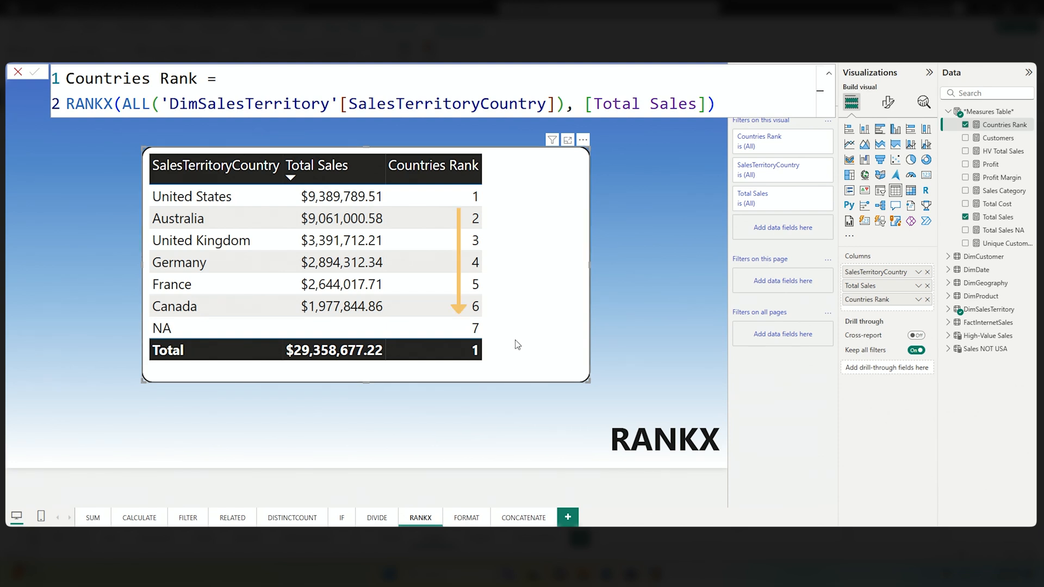
mouse_move(397, 360)
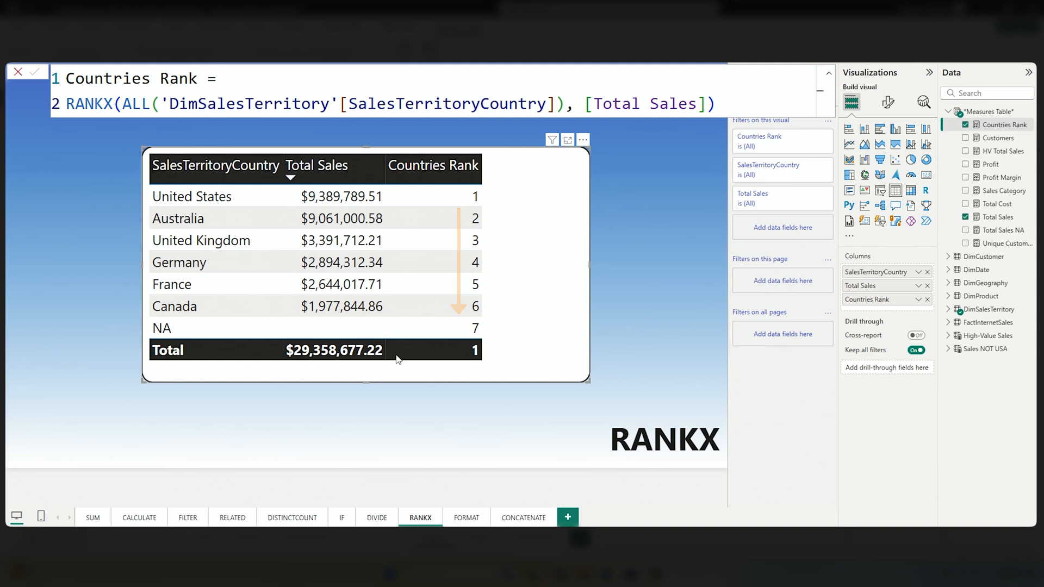
mouse_move(458, 398)
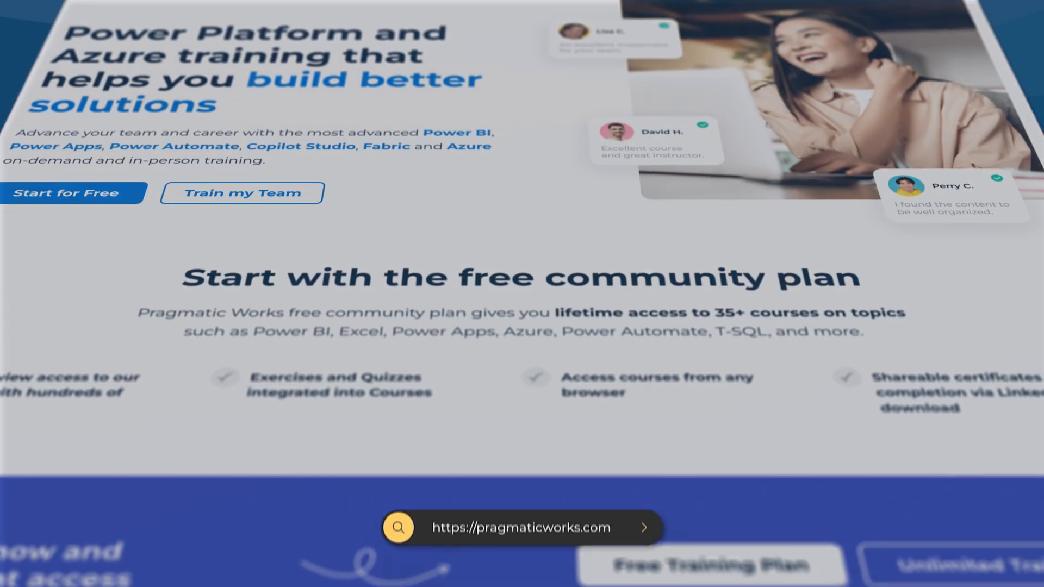
scroll(down, 3)
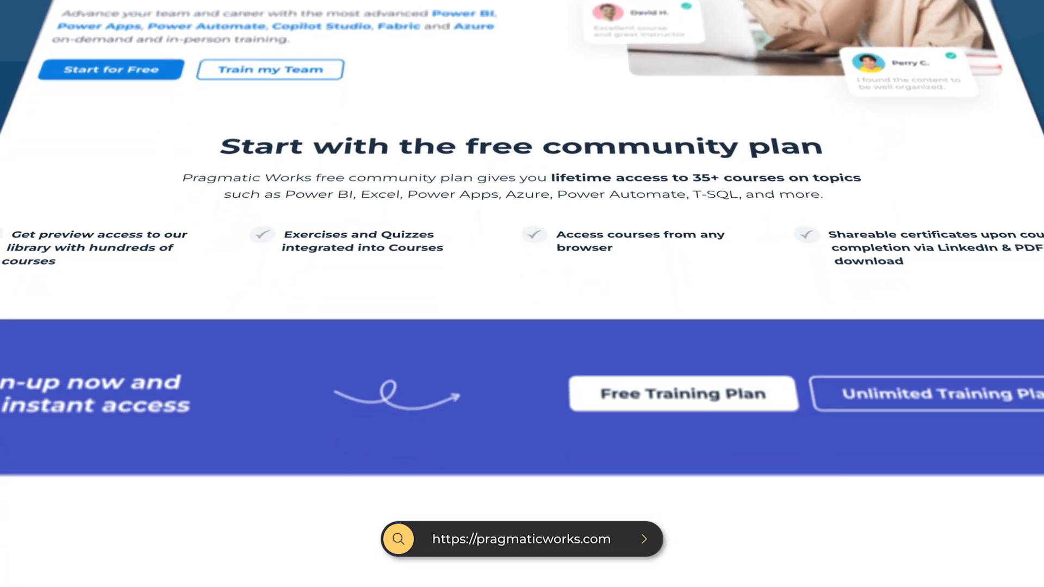
scroll(down, 3)
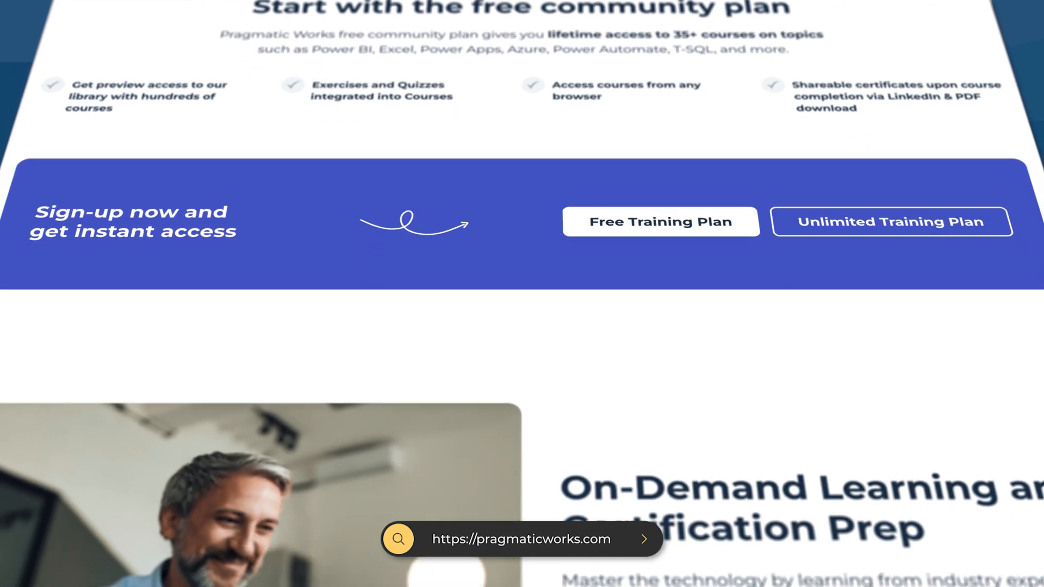
scroll(down, 3)
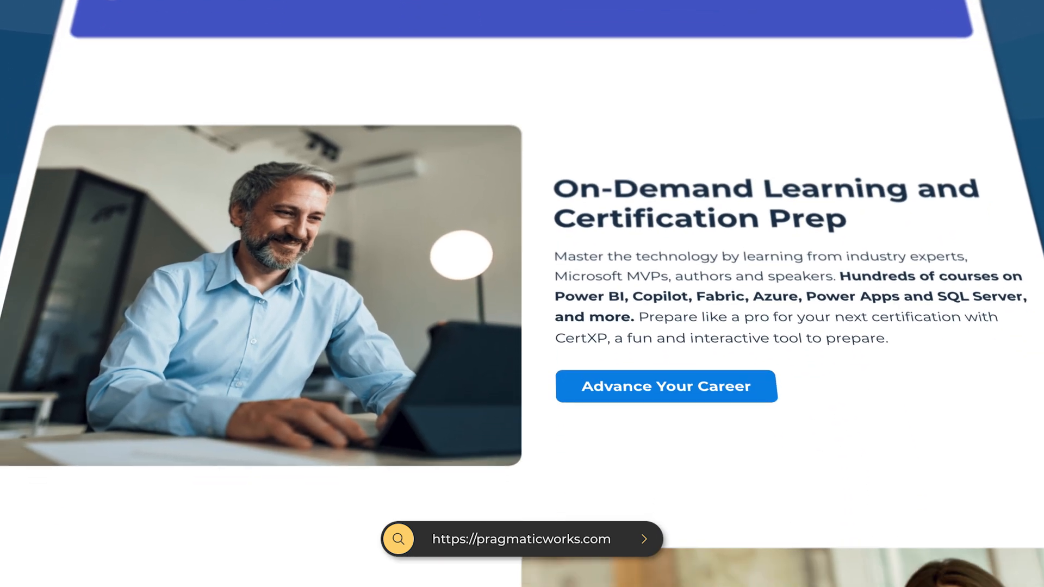
scroll(down, 3)
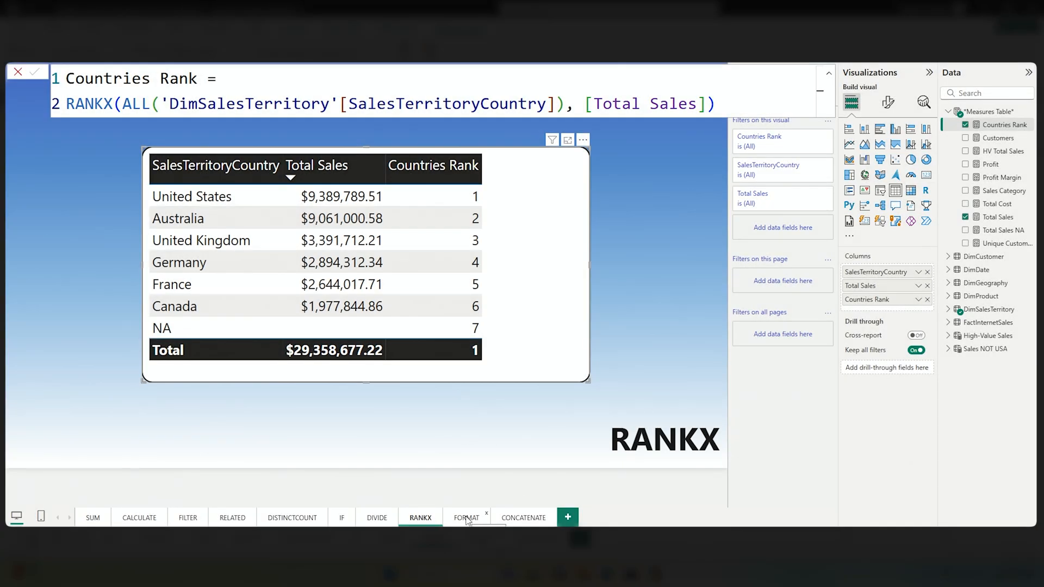
- Change the Short Date FORMAT string to "MMMM-DD-YY" so dates show full month names
click(466, 517)
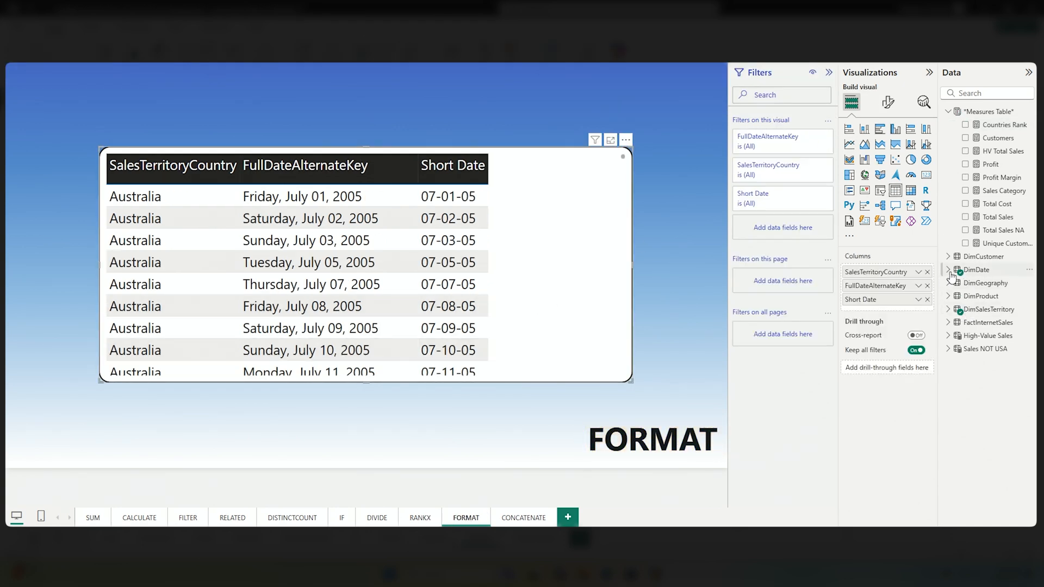
click(951, 269)
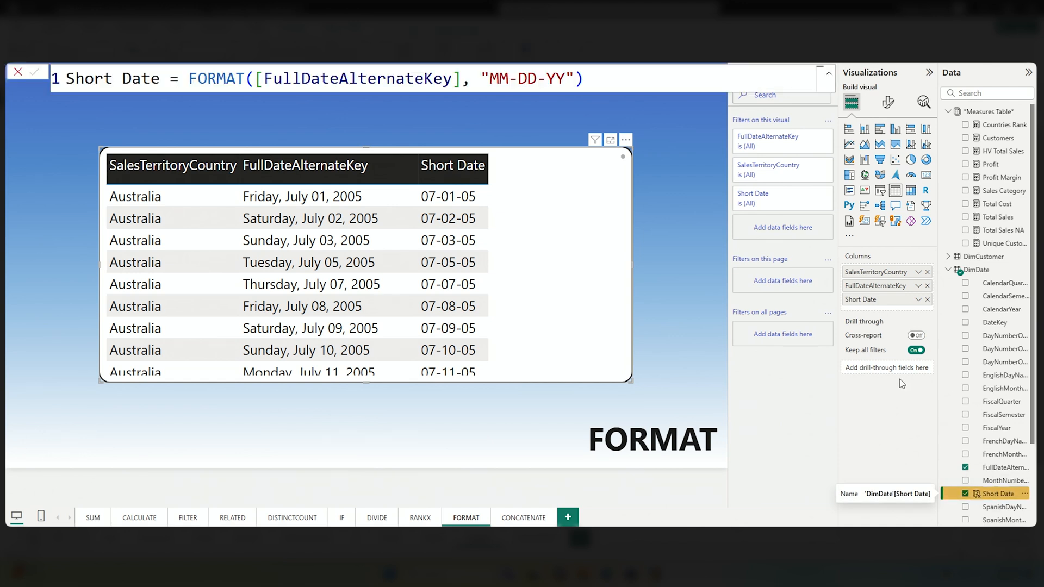
mouse_move(730, 305)
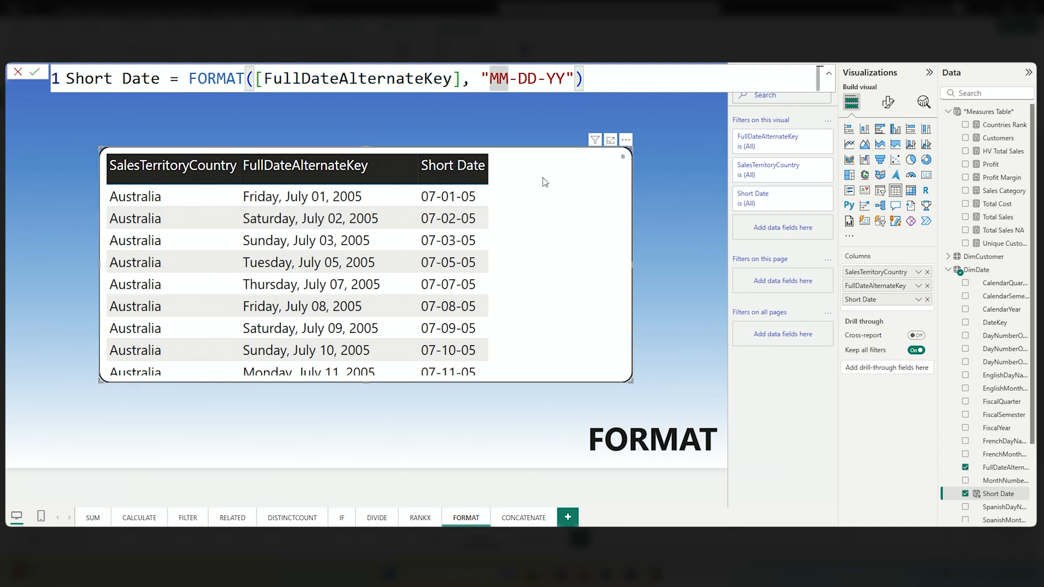
text(MM)
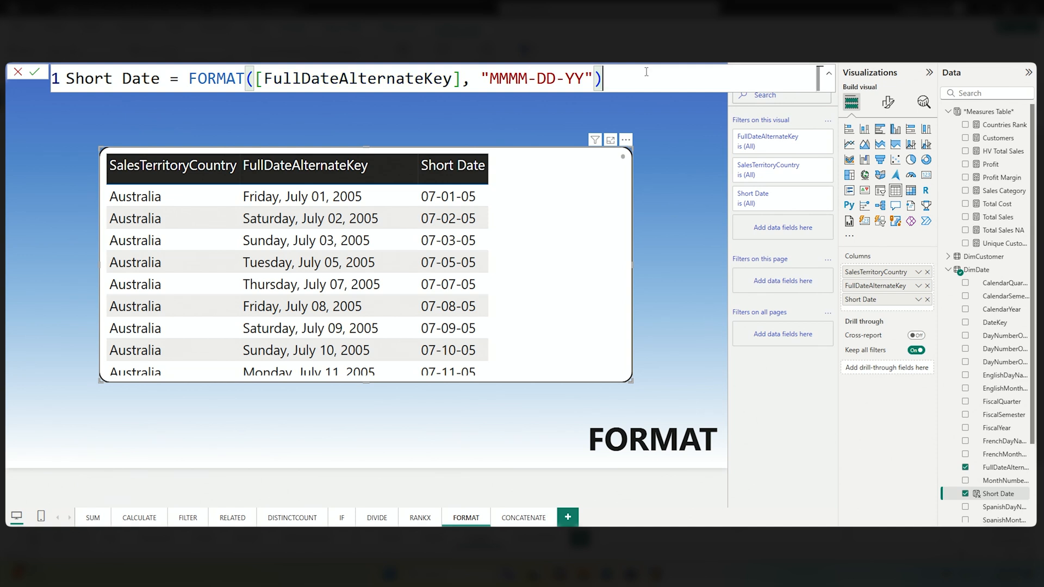
click(38, 72)
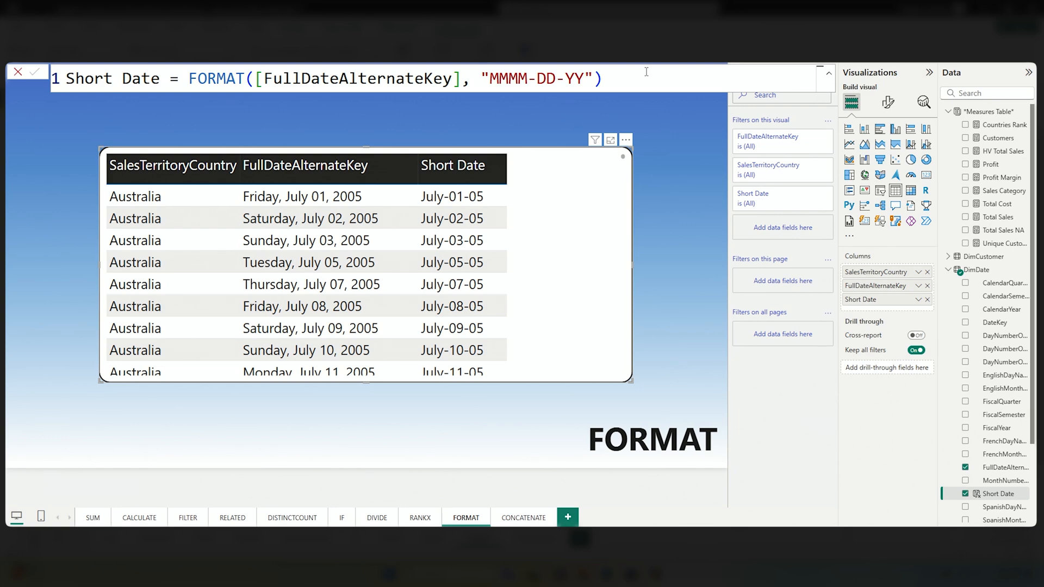
mouse_move(415, 488)
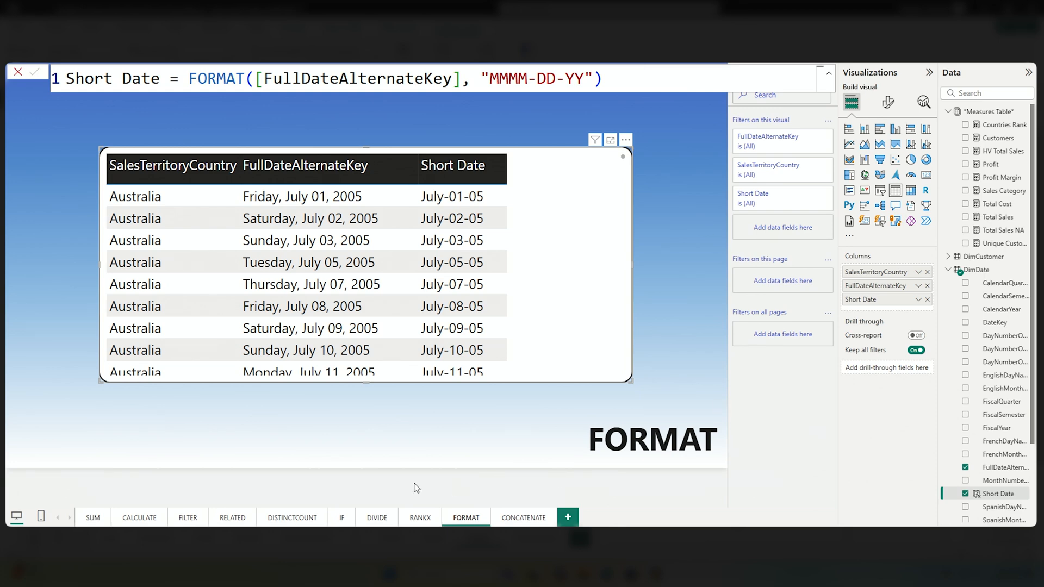
click(523, 517)
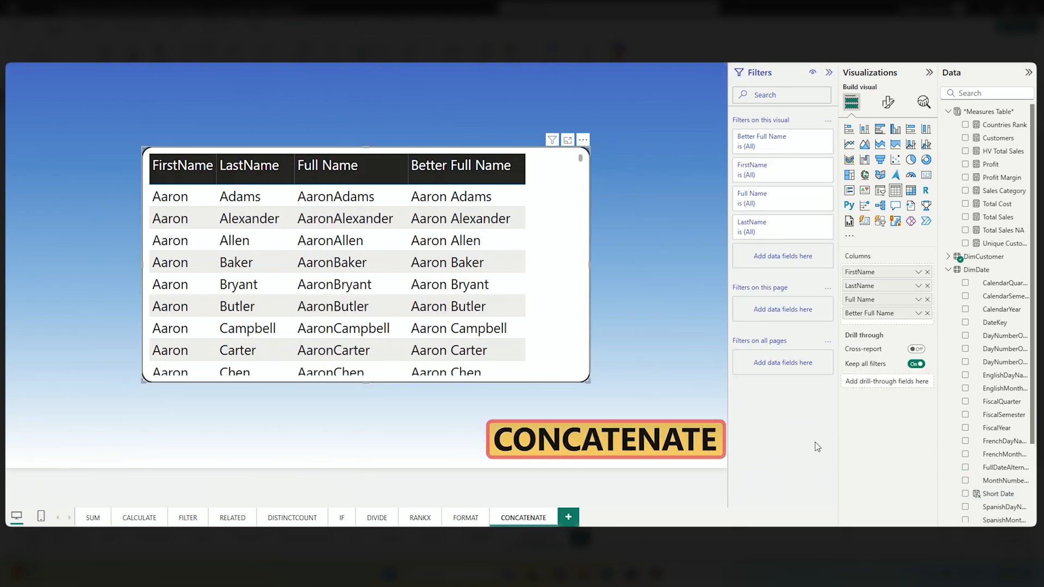
- Show DimCustomer's Better Full Name formula: CONCATENATE of FirstName, a space and LastName
click(946, 111)
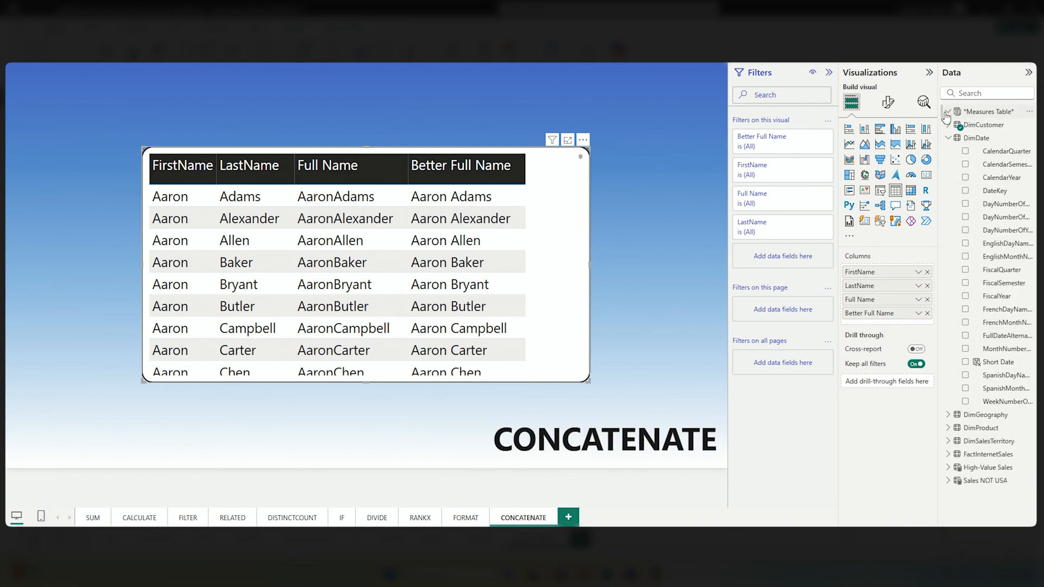
click(949, 137)
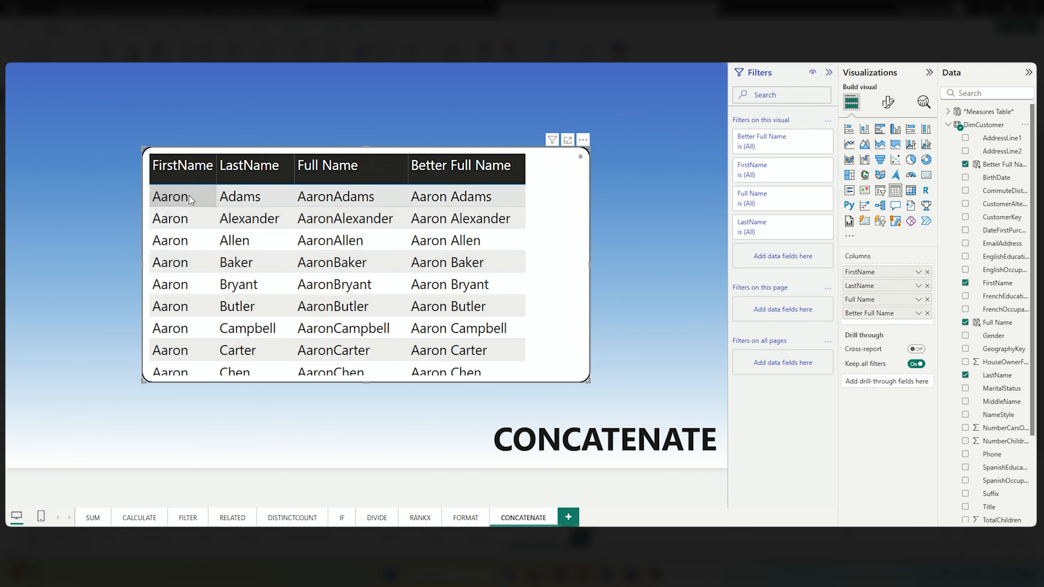
mouse_move(276, 202)
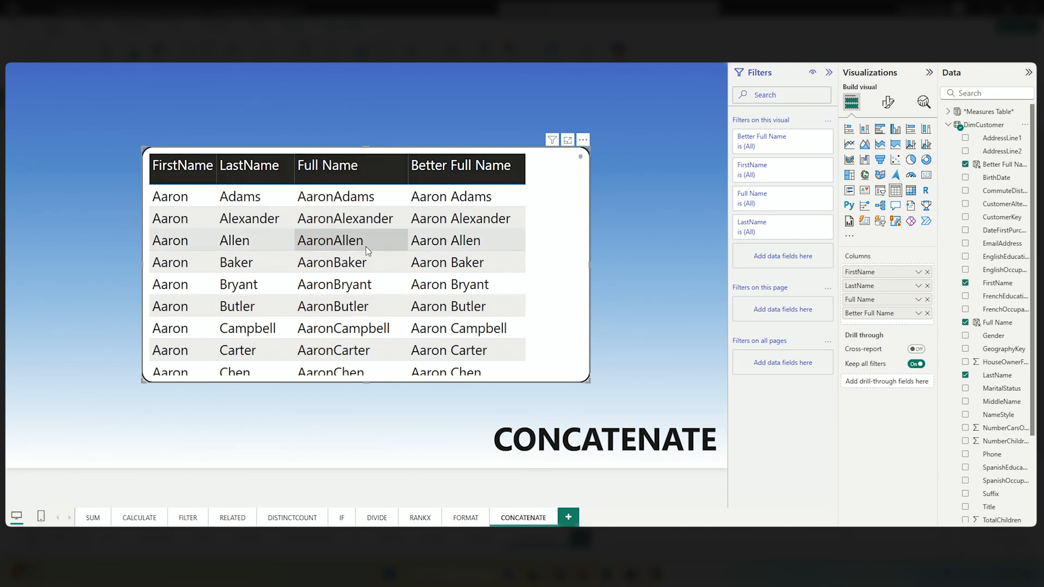
mouse_move(992, 391)
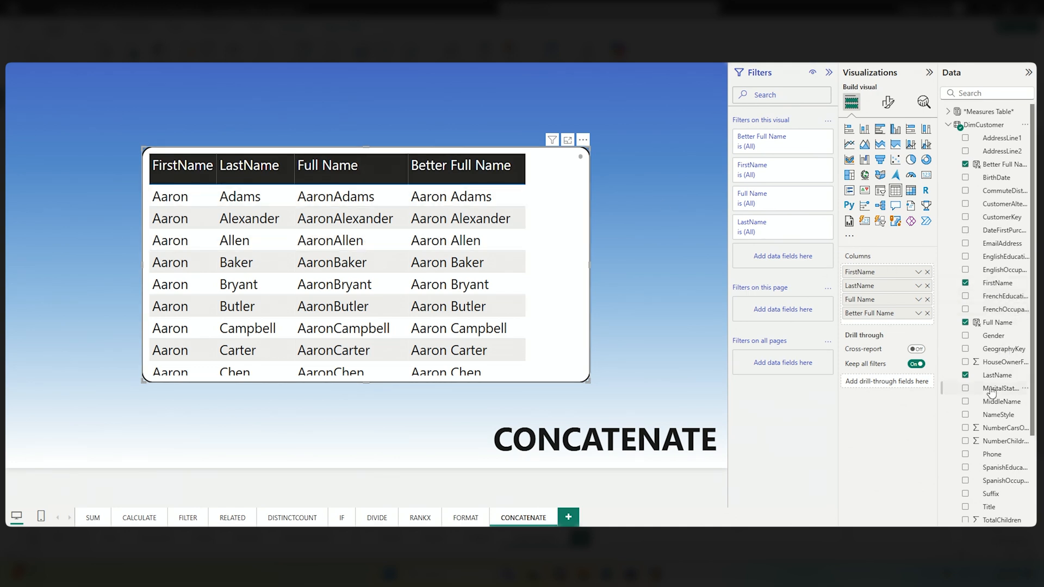
click(996, 322)
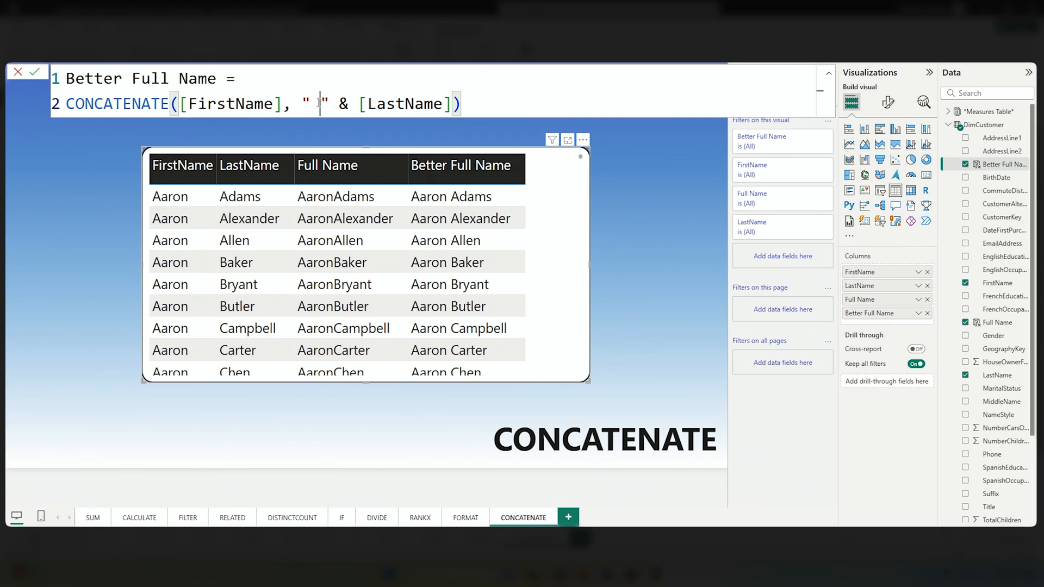
- Make Better Full Name join FirstName and LastName with a hyphen, e.g. Aaron-Adams
text(-)
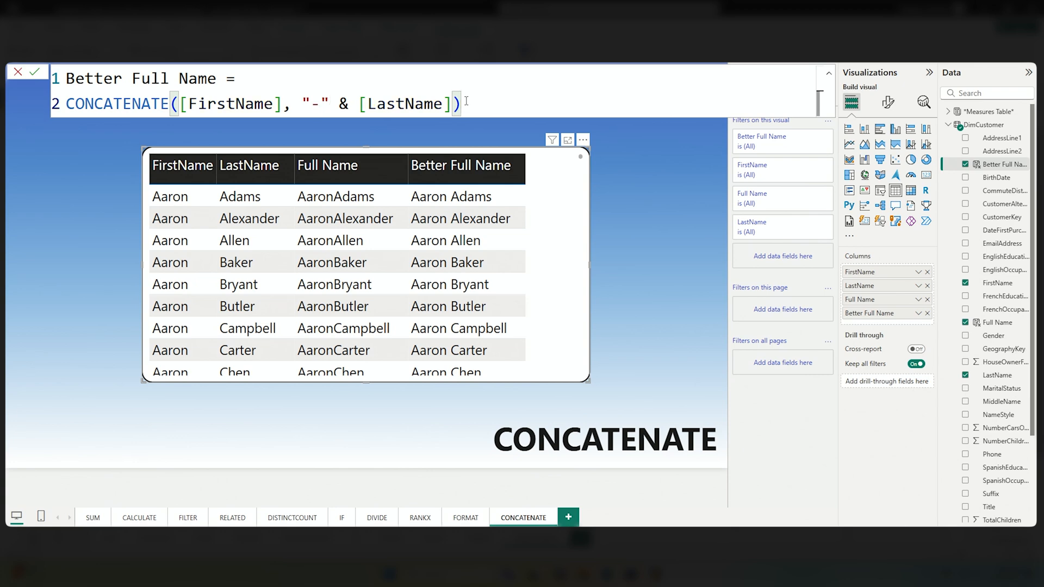
click(37, 72)
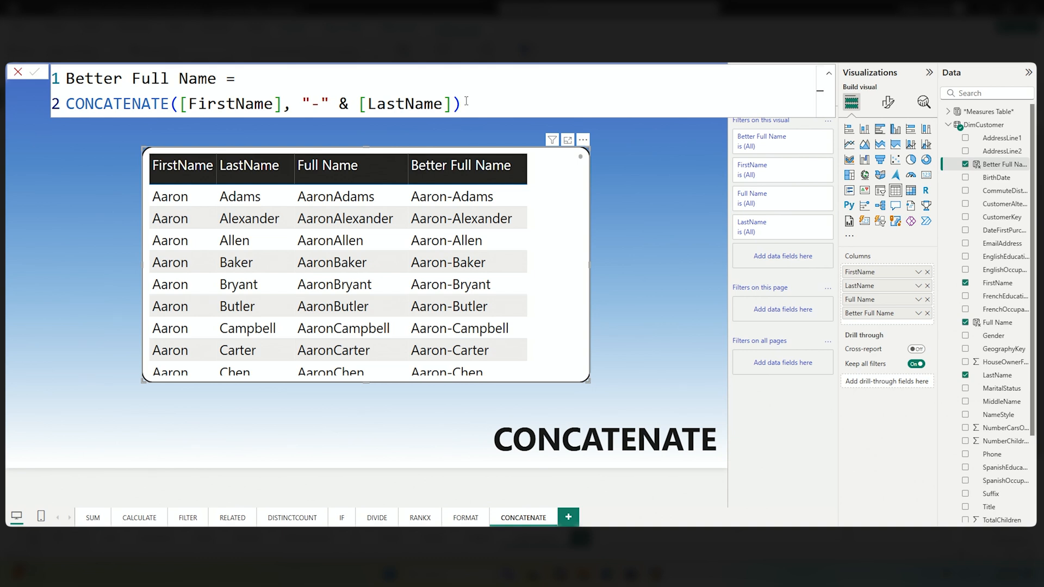
mouse_move(520, 107)
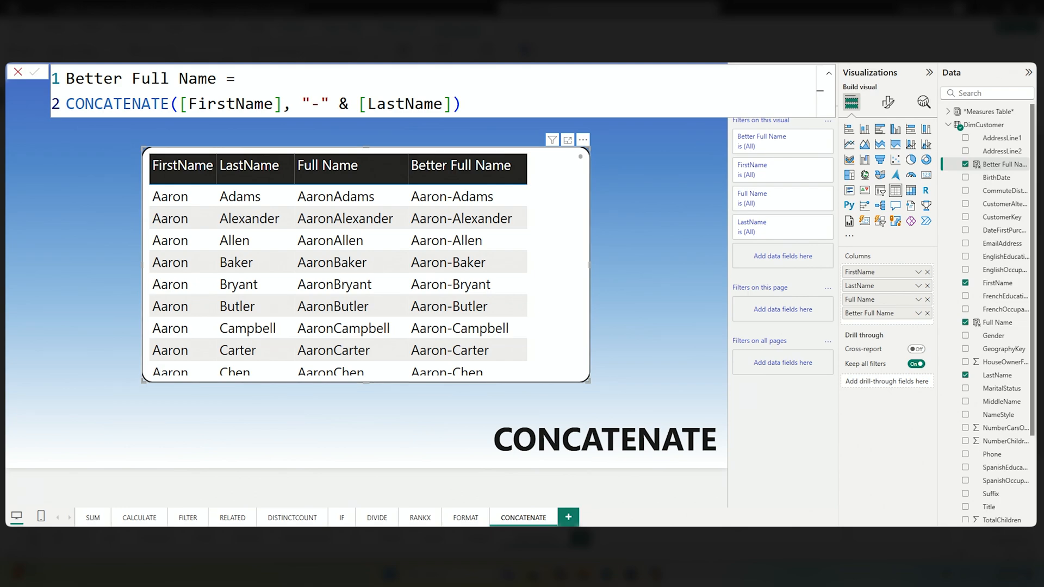
click(948, 125)
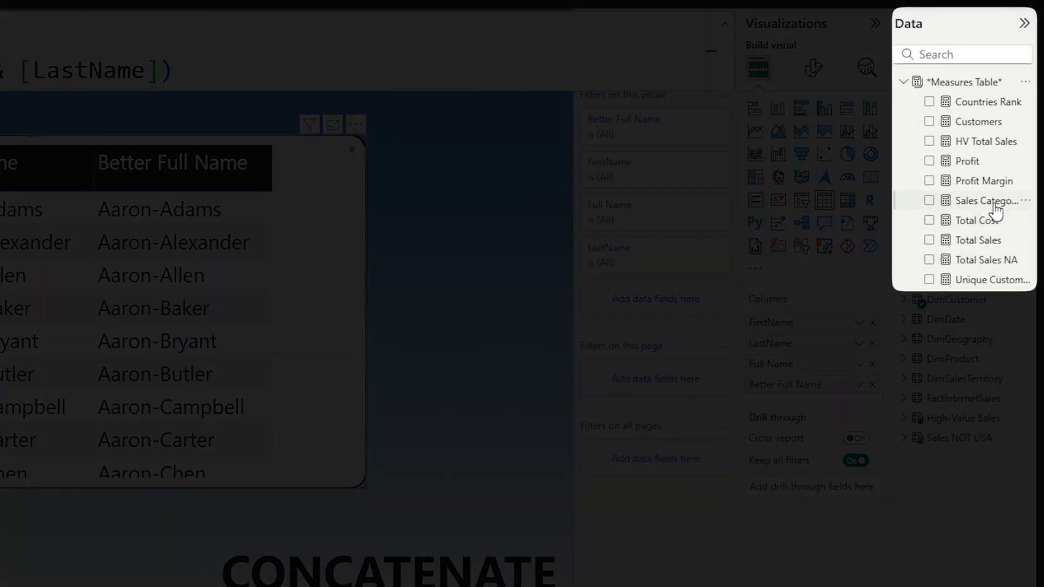
mouse_move(998, 201)
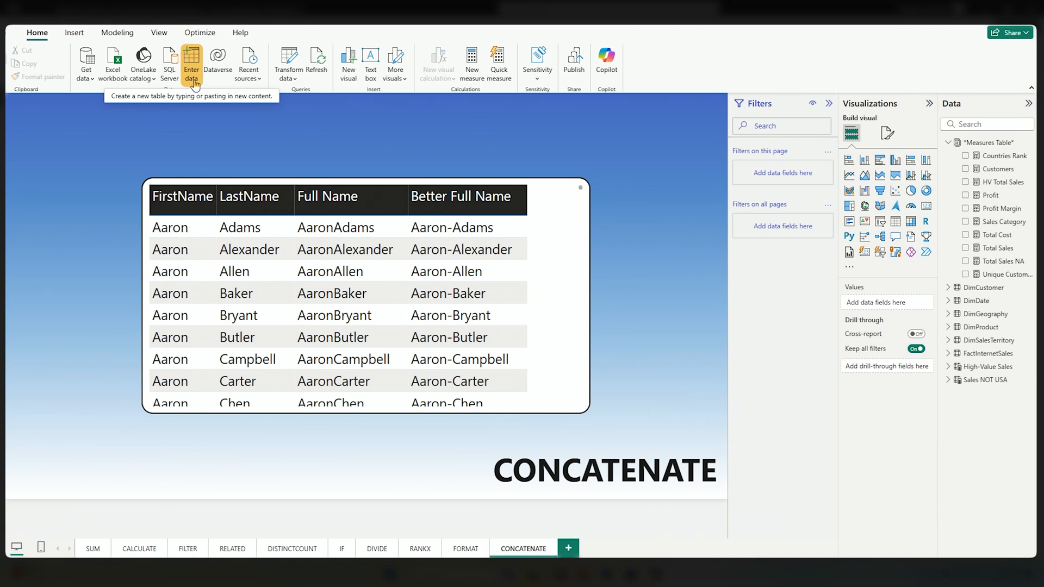
mouse_move(192, 63)
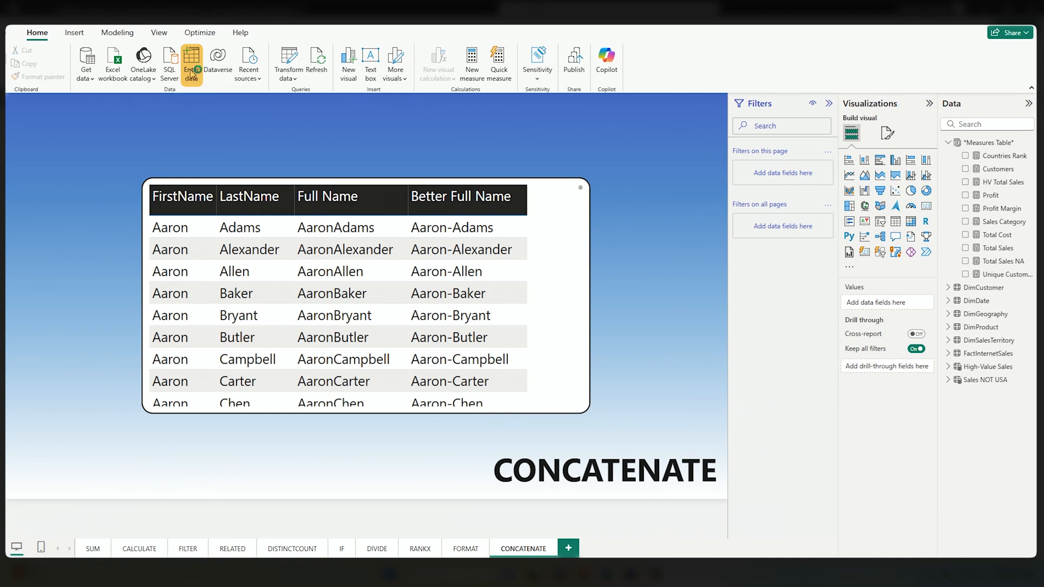
- Create an entered-data table named -Measures Table- with placeholder 'Greg Was Here' and load it
click(191, 60)
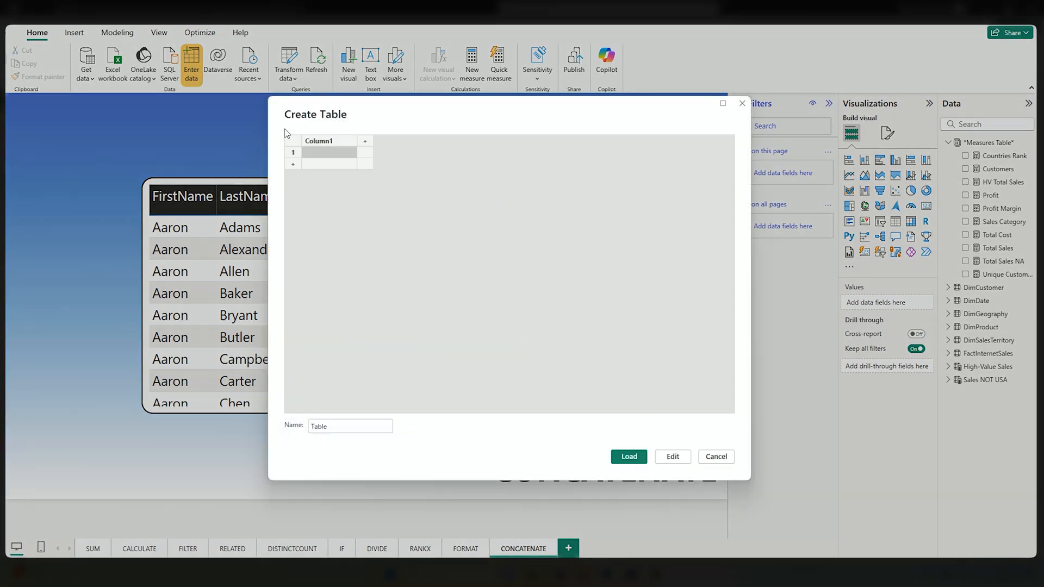
click(349, 426)
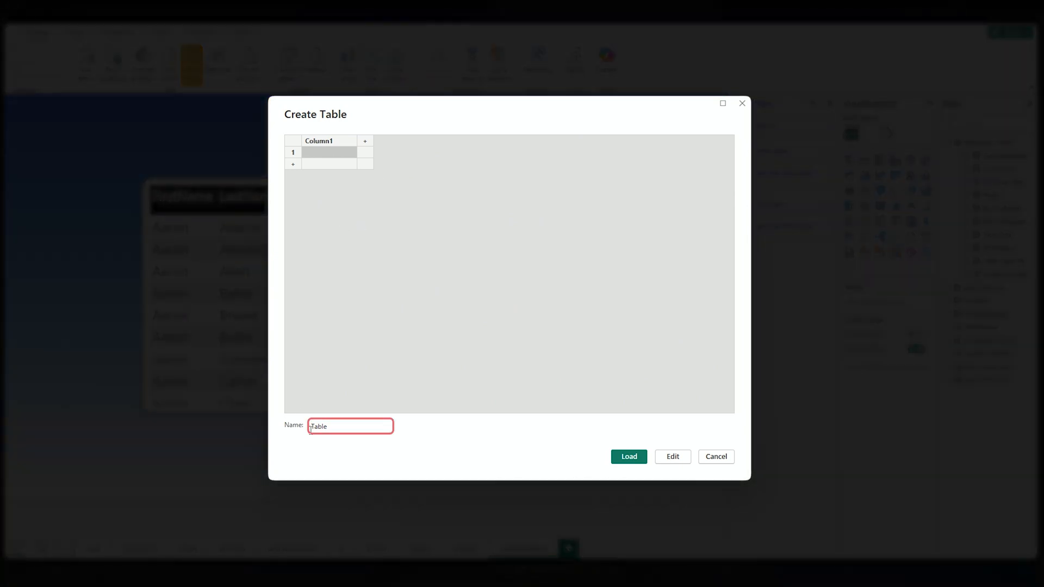
mouse_move(458, 353)
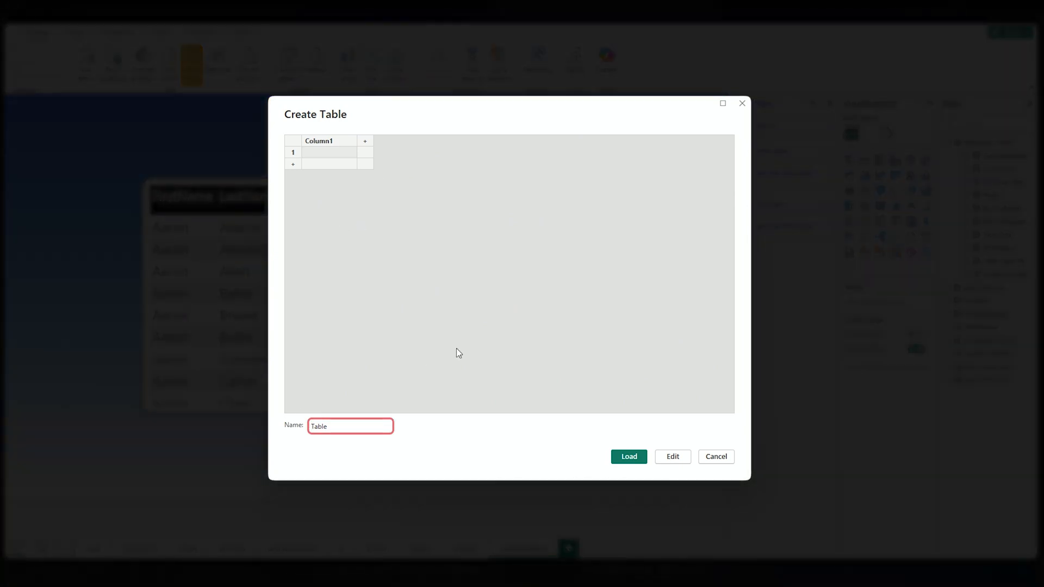
text(*Measures)
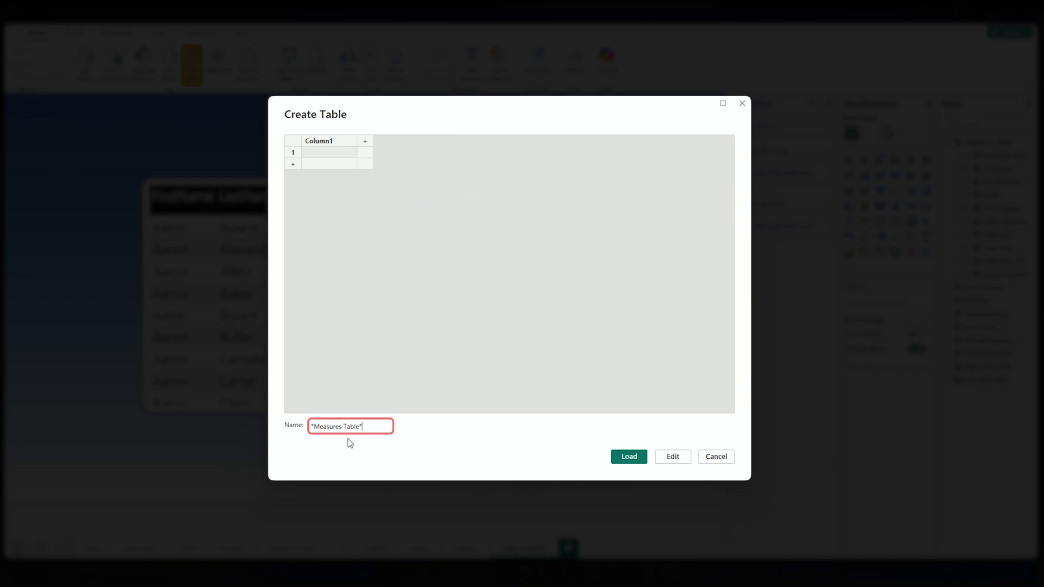
text(Gre)
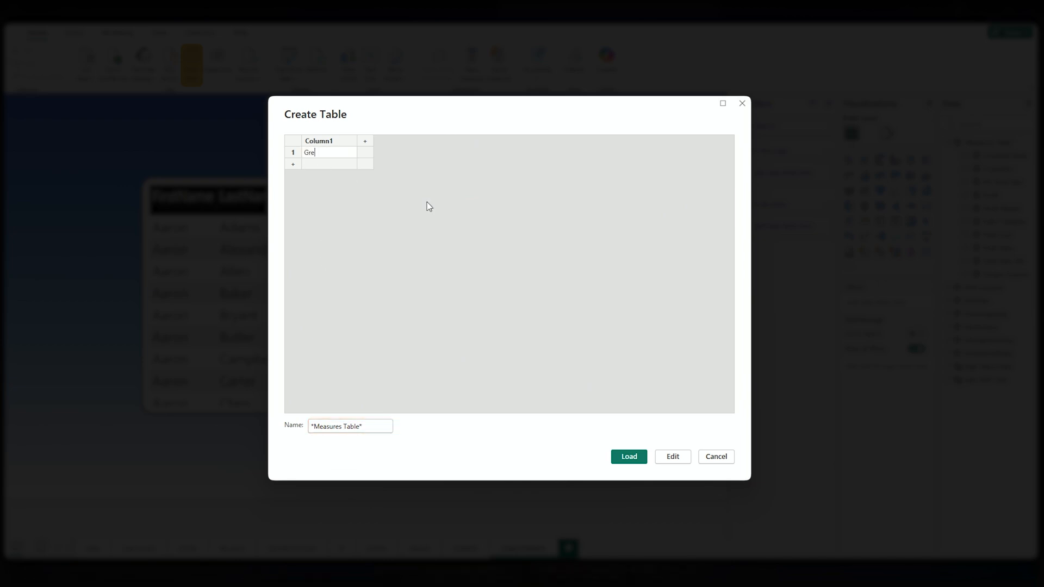
text(g Was)
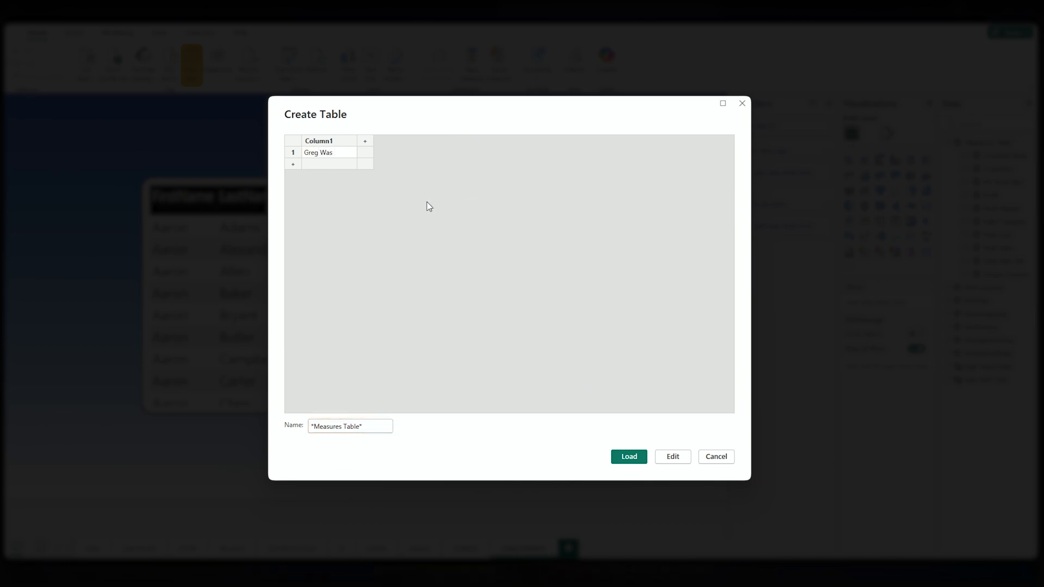
text(Here)
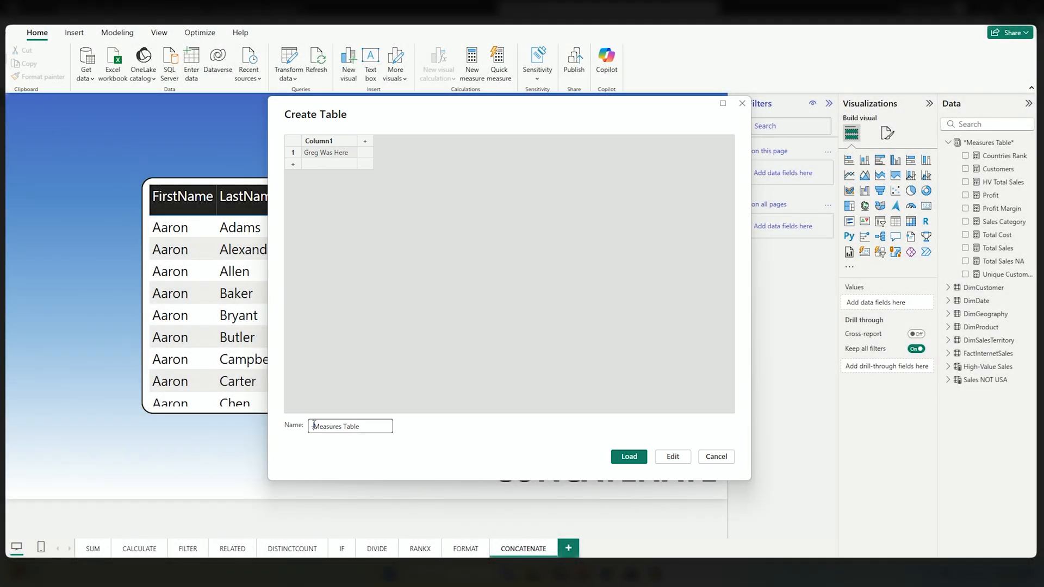
text(-Measures Table-)
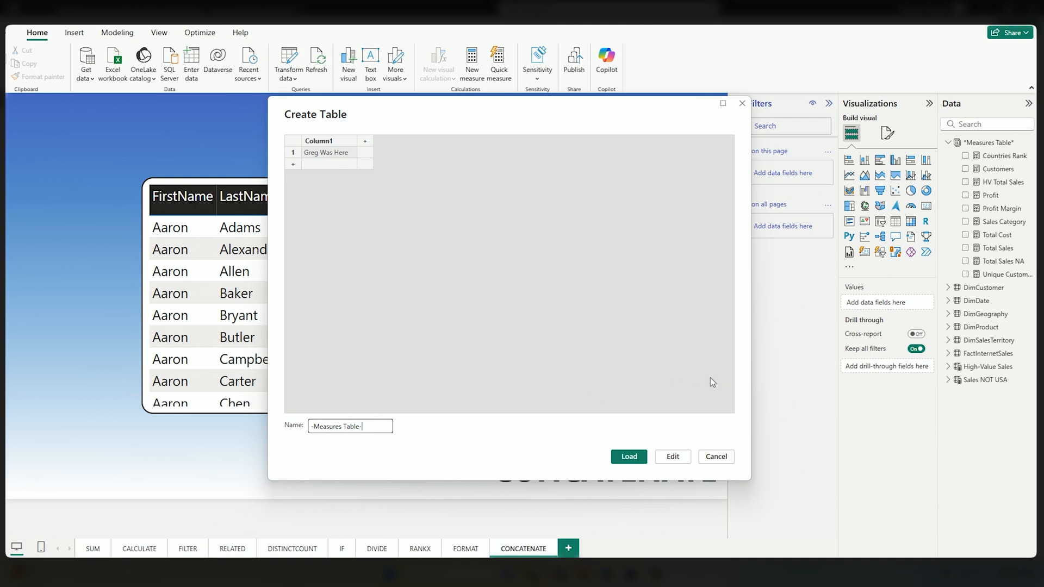
mouse_move(906, 521)
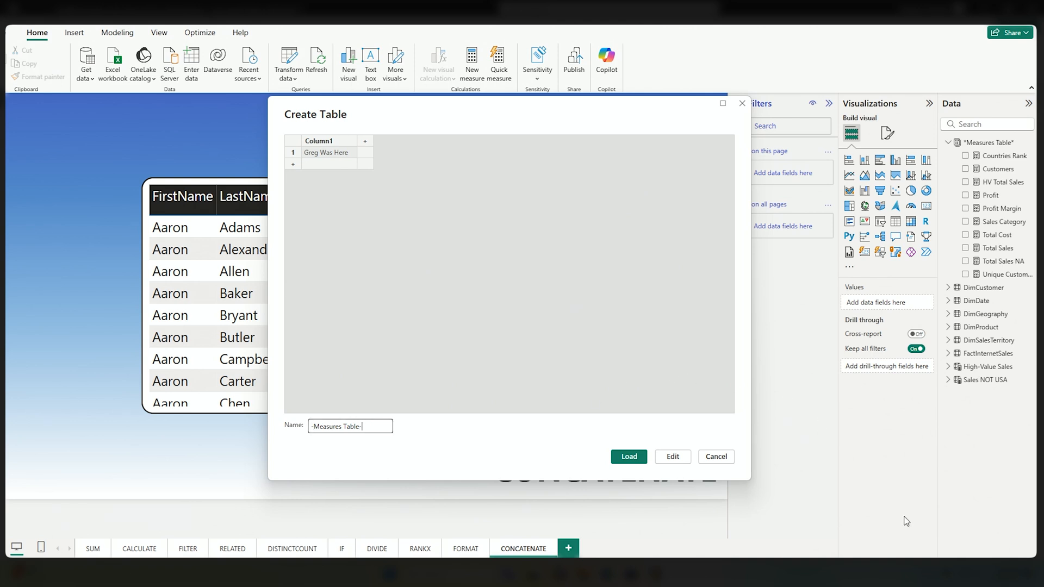
click(627, 457)
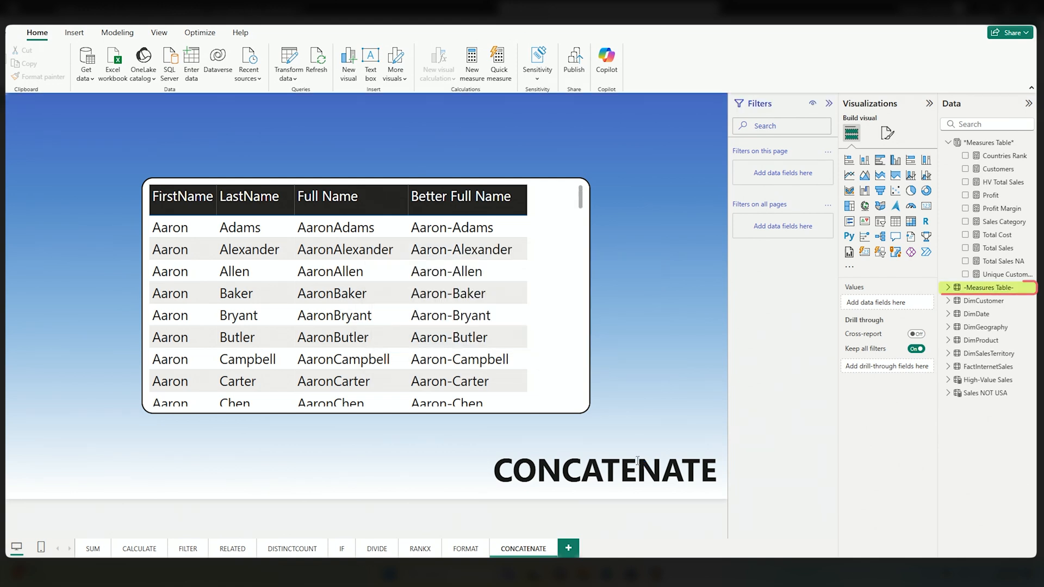
- Move Profit's home table to -Measures Table- and delete its placeholder Column1 from the model
click(948, 287)
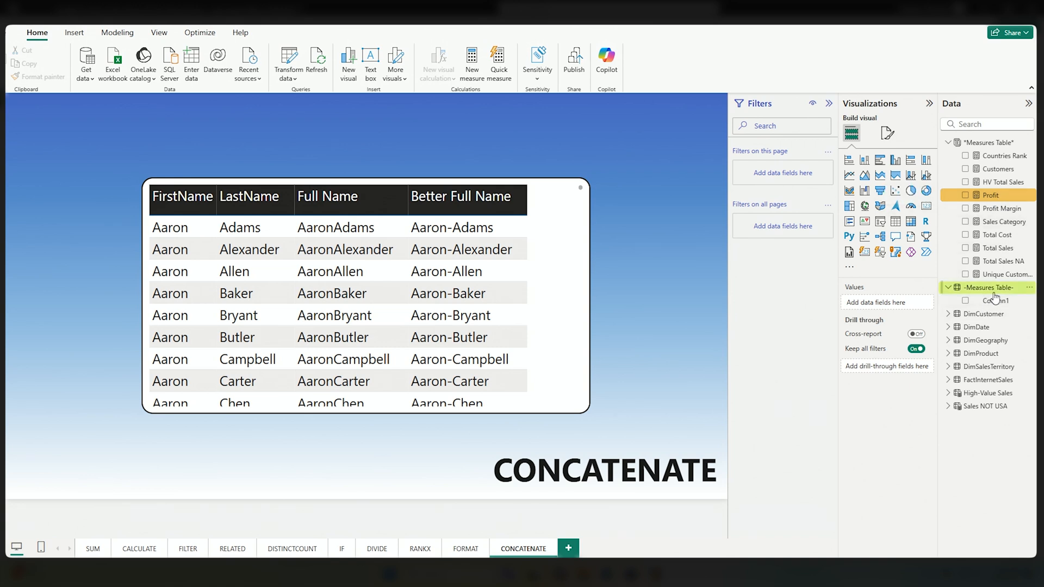
mouse_move(993, 195)
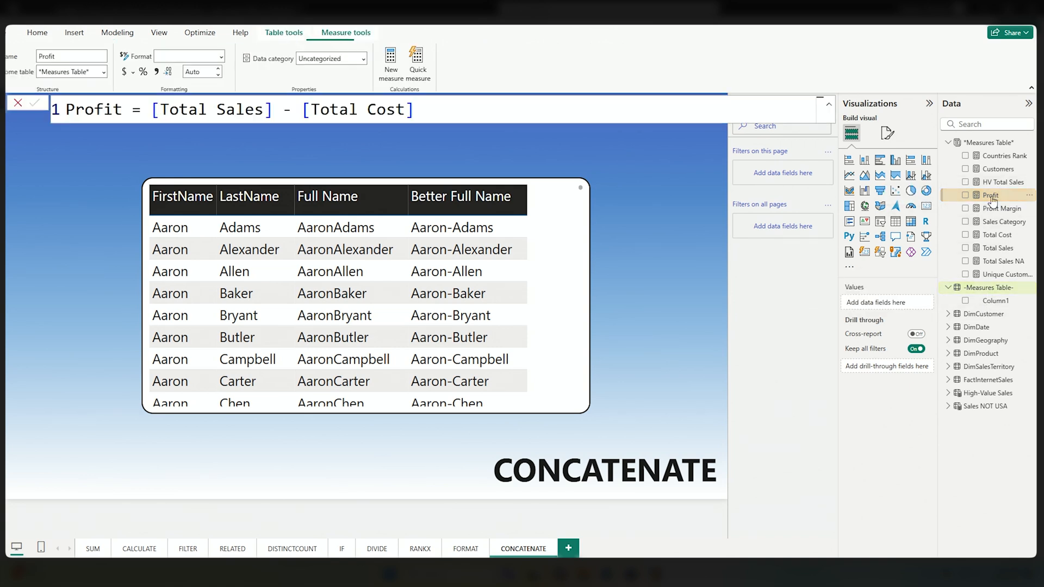
click(104, 72)
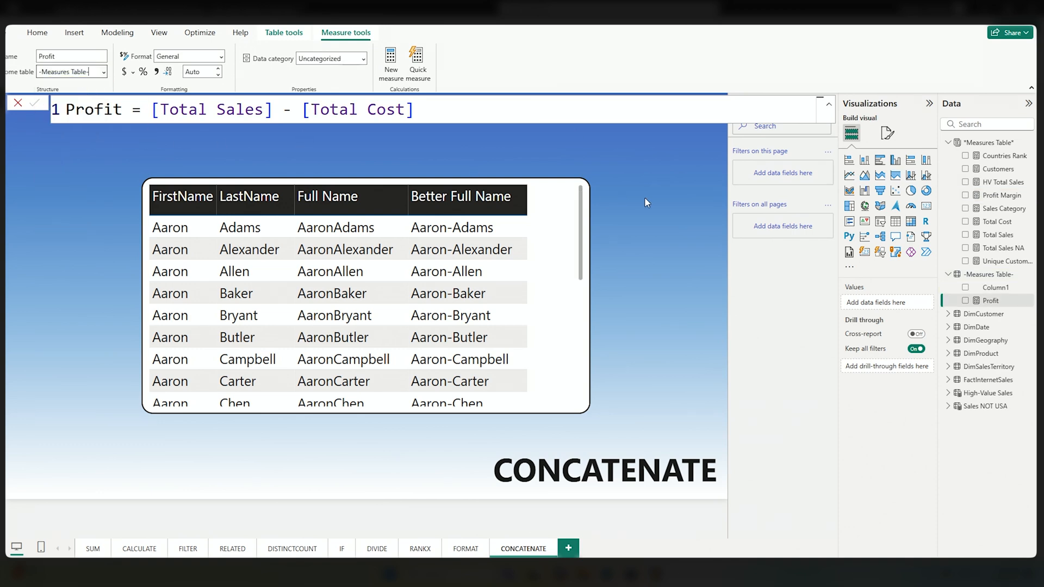
mouse_move(996, 287)
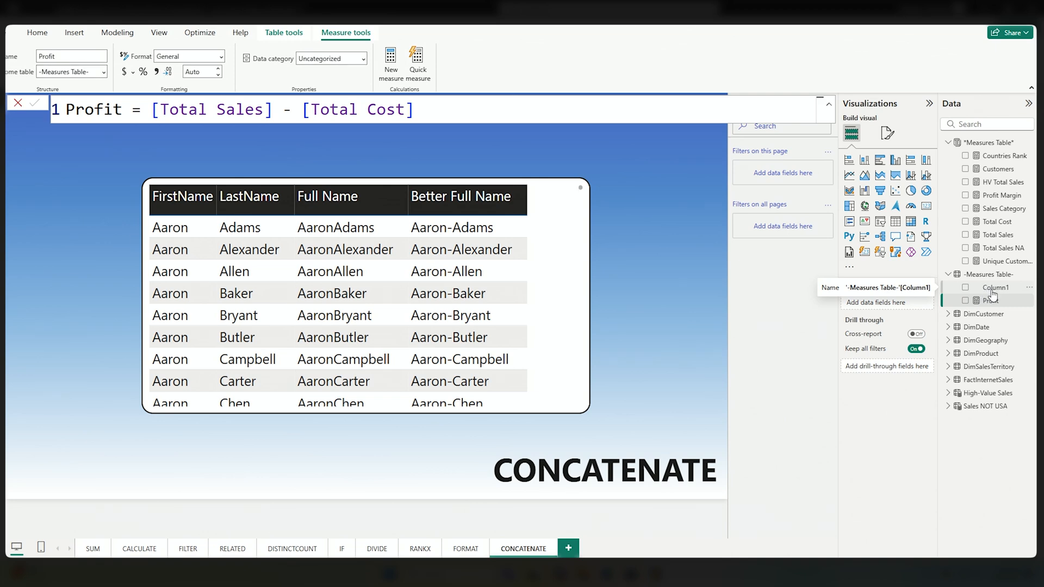
right_click(996, 287)
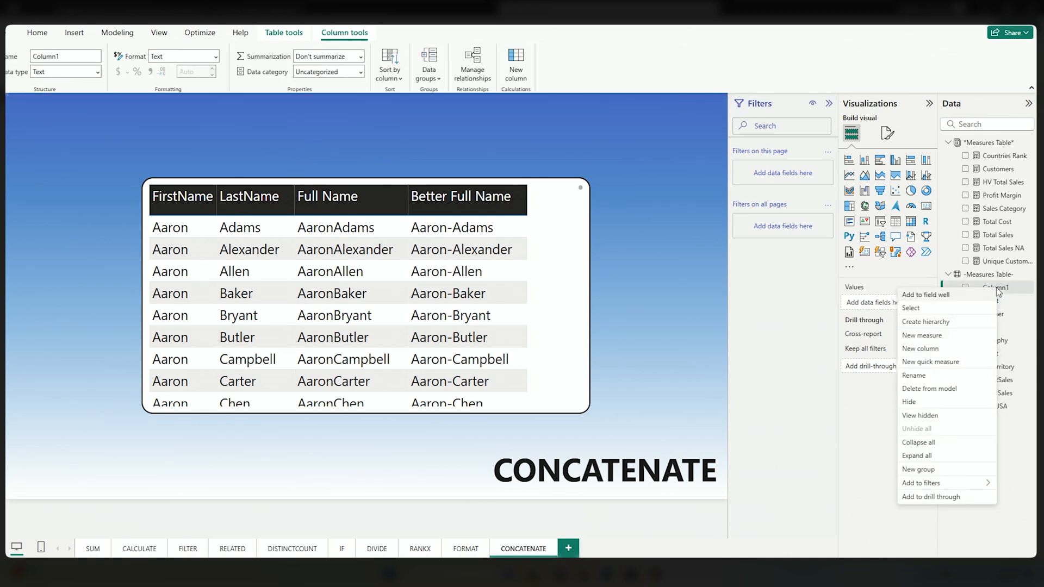
mouse_move(930, 389)
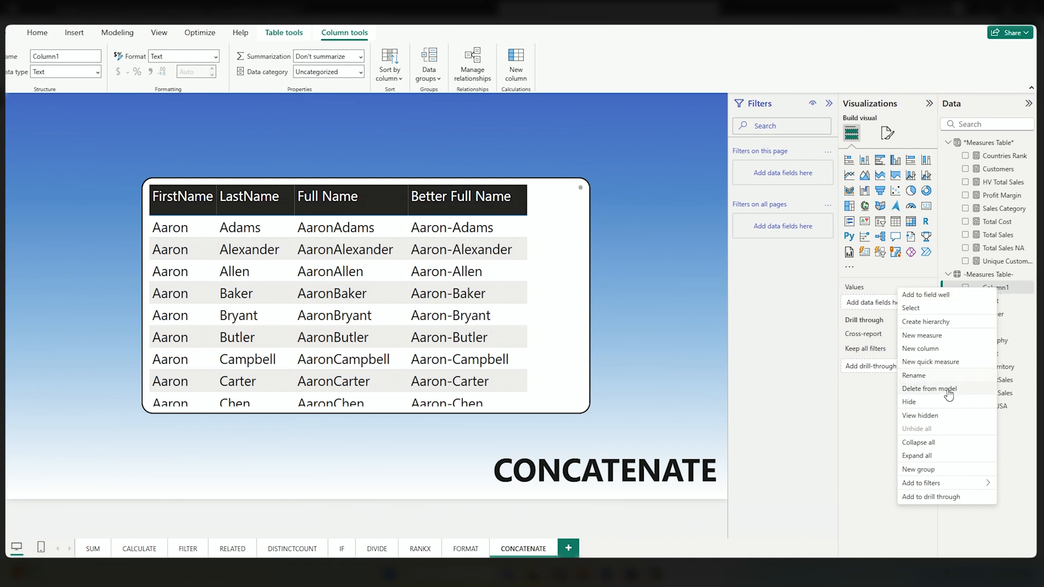
mouse_move(929, 389)
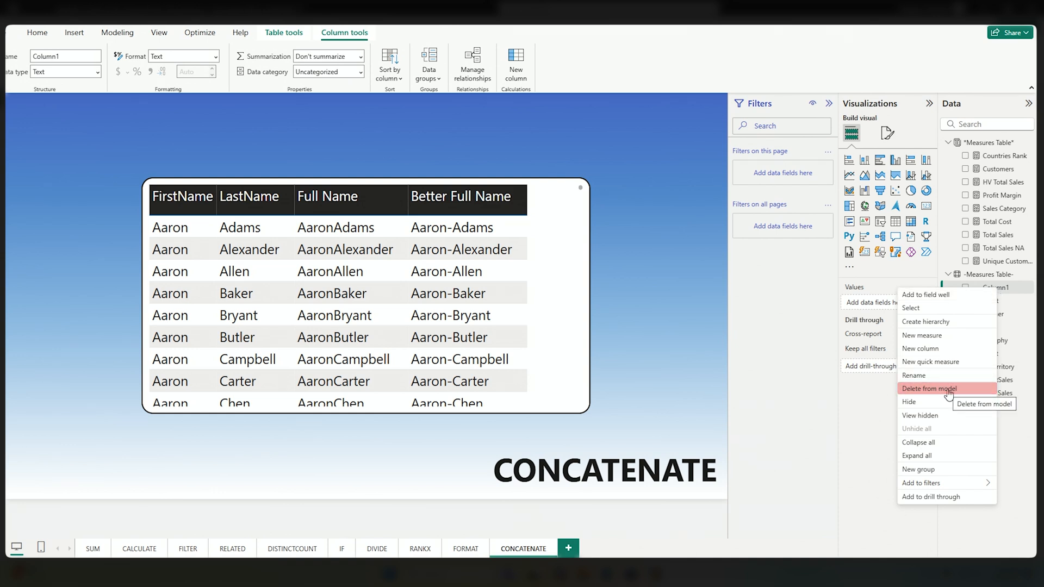
click(927, 388)
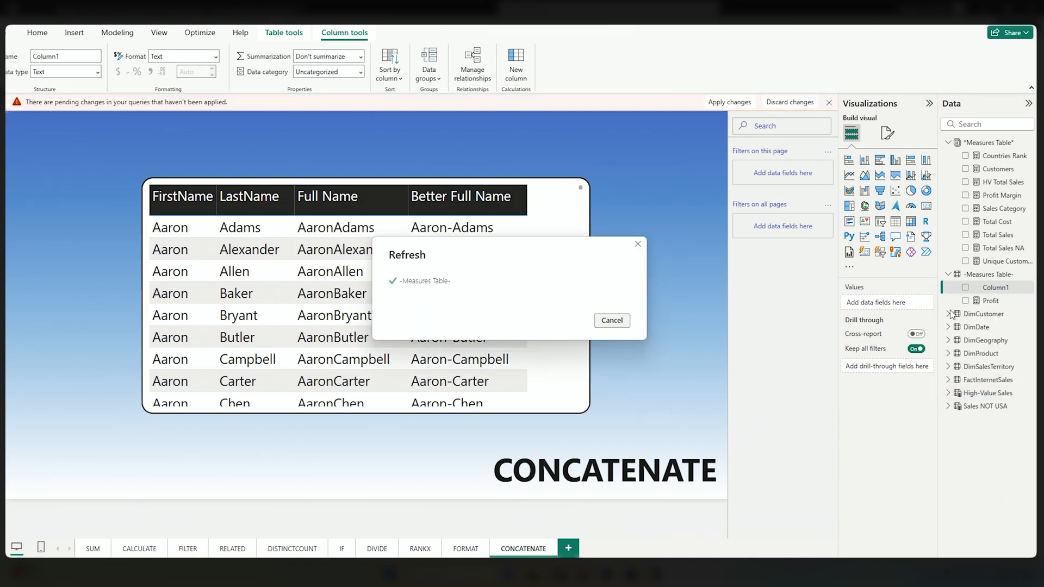
click(611, 320)
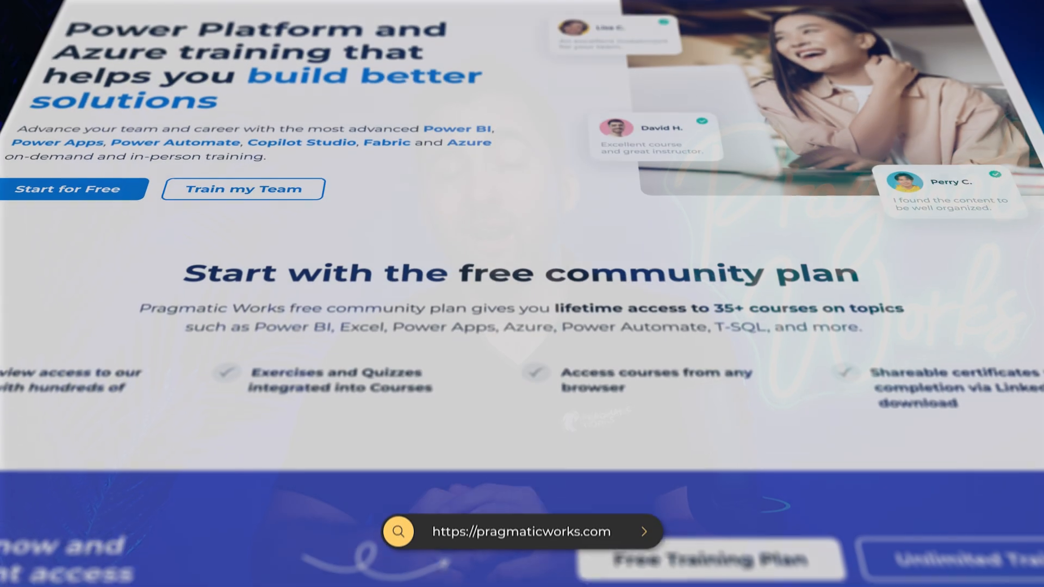
- Scroll the Pragmatic Works site down to the Free Training Plan sign-up banner
scroll(down, 3)
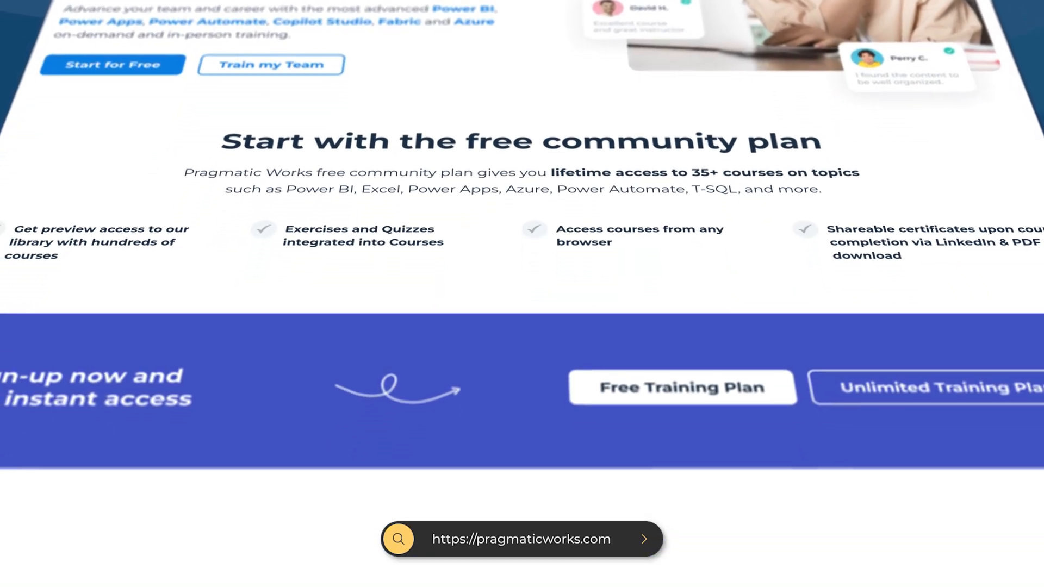
scroll(down, 3)
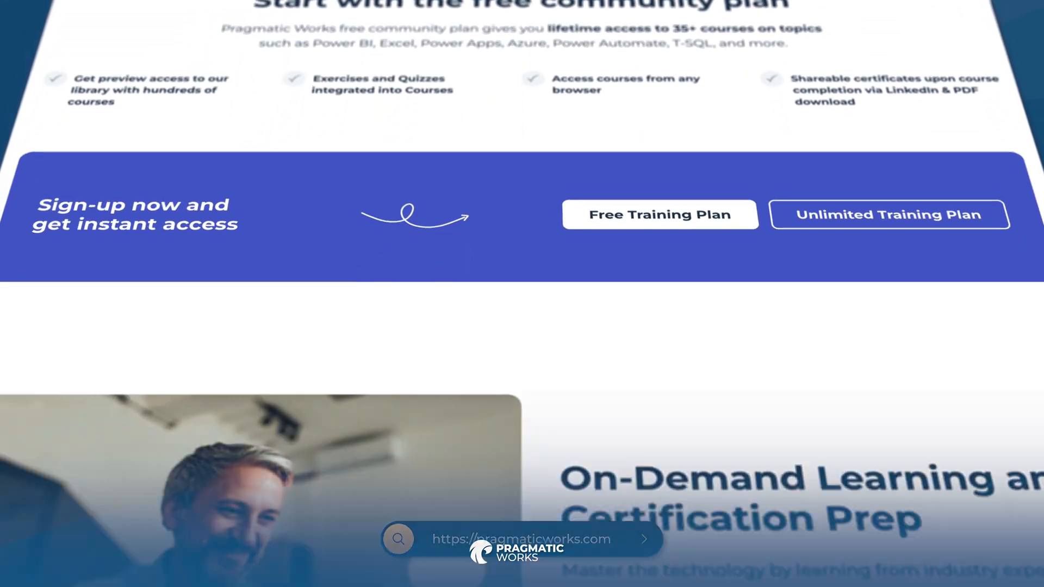